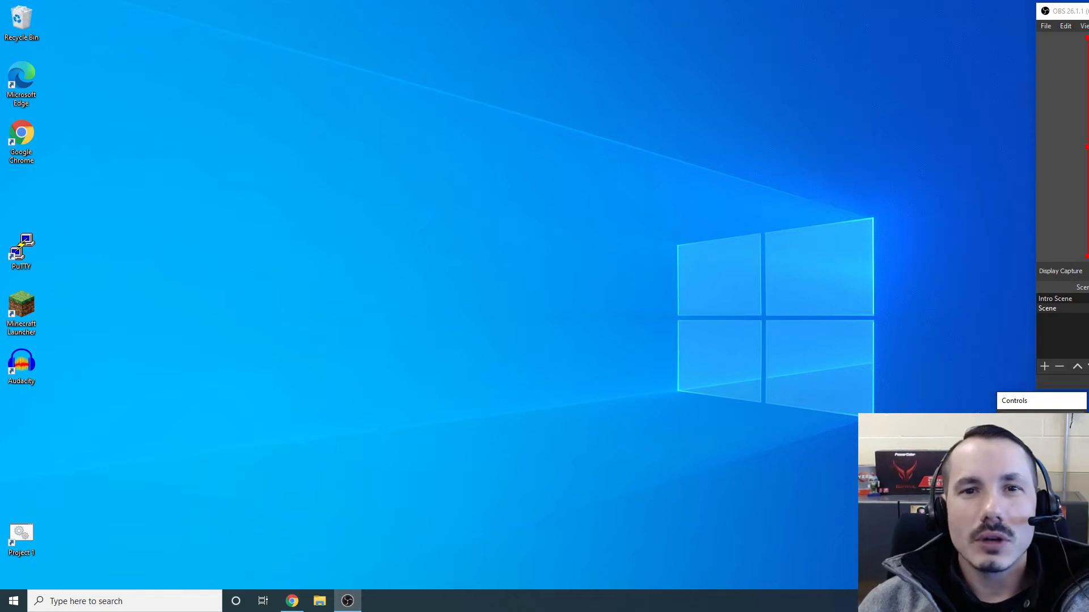
mouse_move(922, 334)
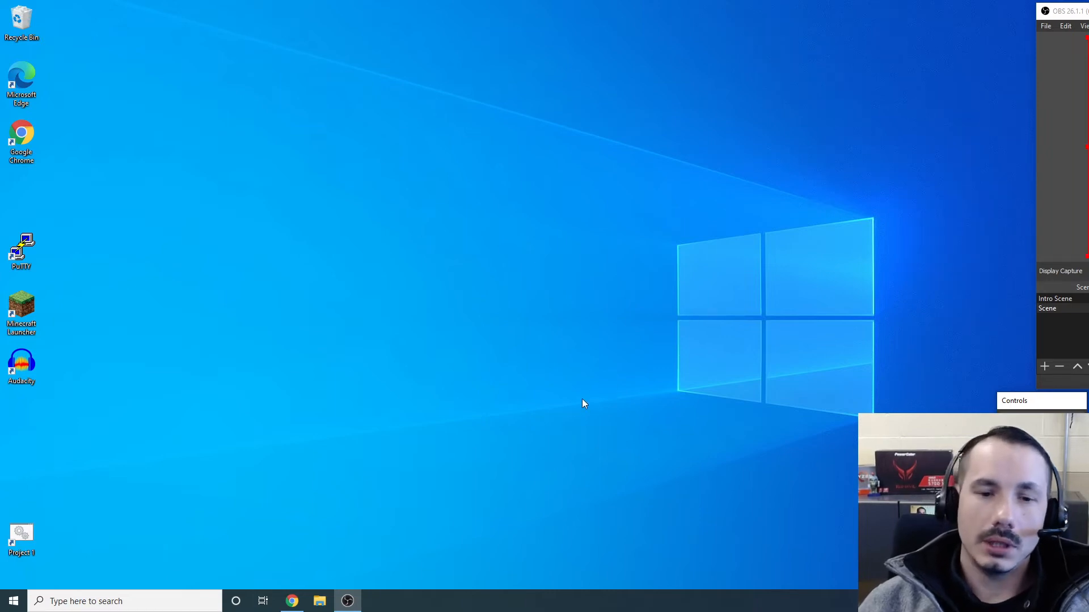
Launch File Explorer from the taskbar to show the Quick access folders
left_click(319, 601)
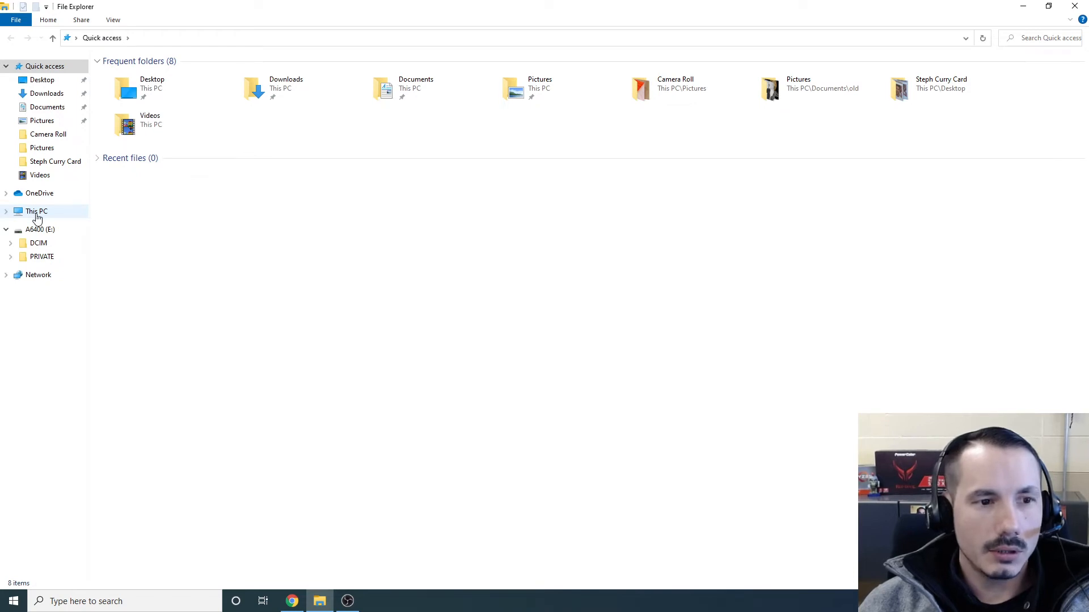
left_click(35, 211)
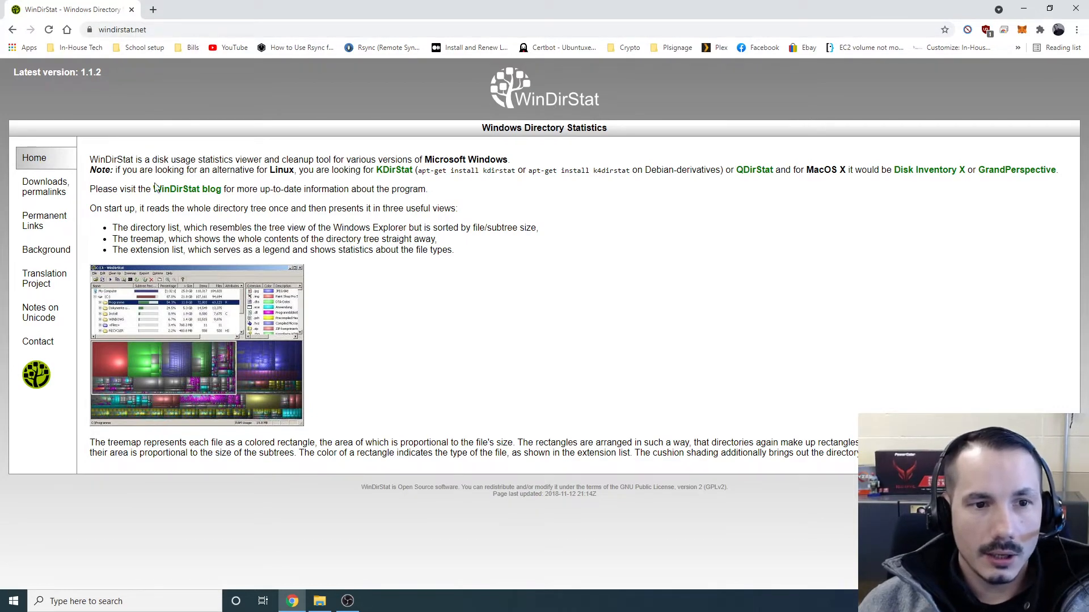
mouse_move(46, 187)
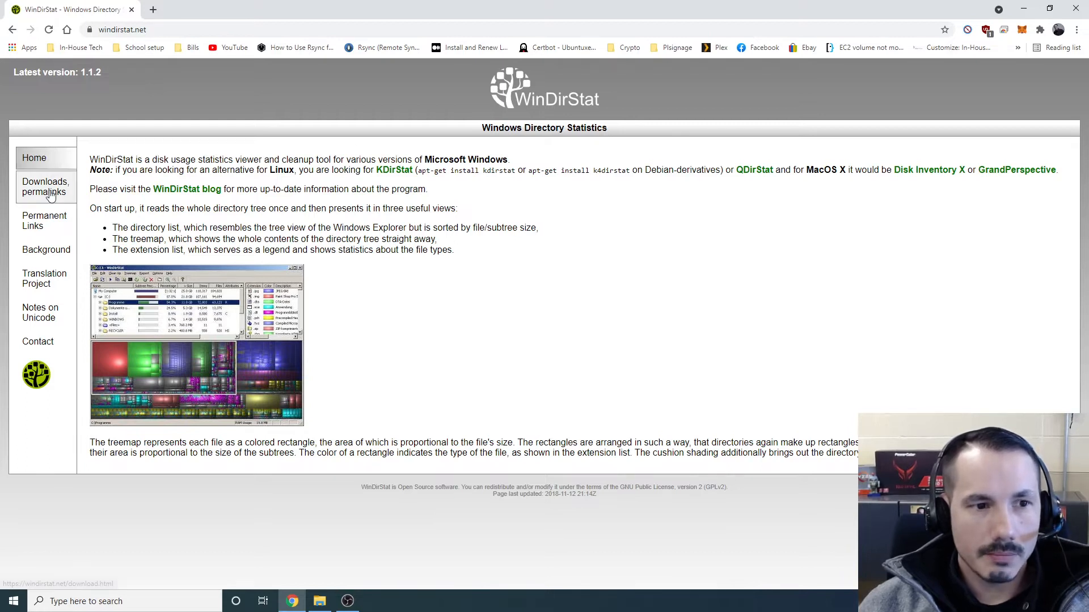
Download the WinDirStat Windows Installer via the FossHub mirror and bring up the download's options
left_click(44, 188)
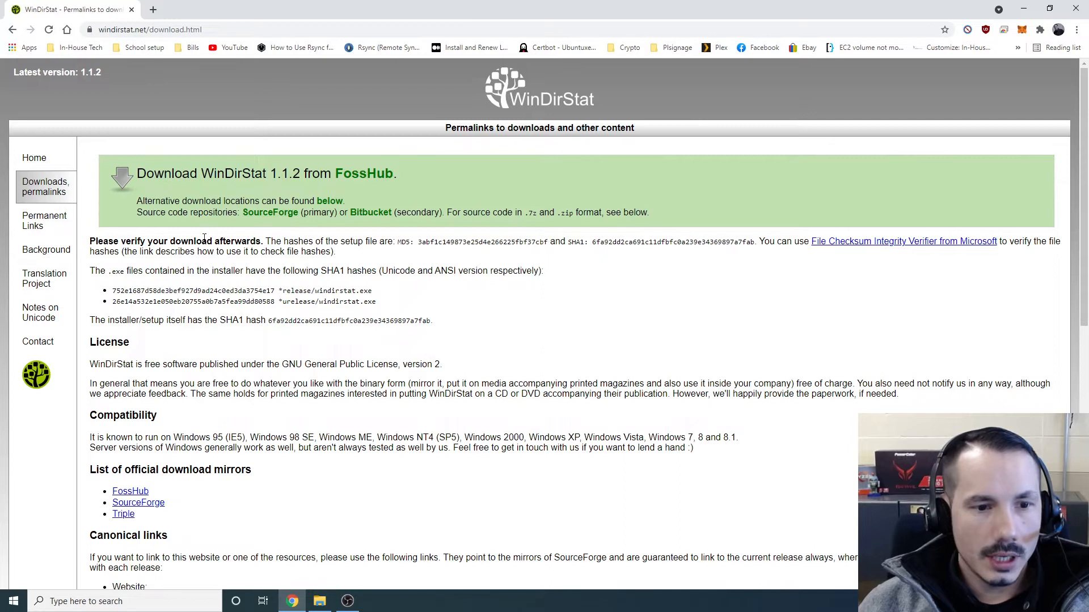
mouse_move(130, 491)
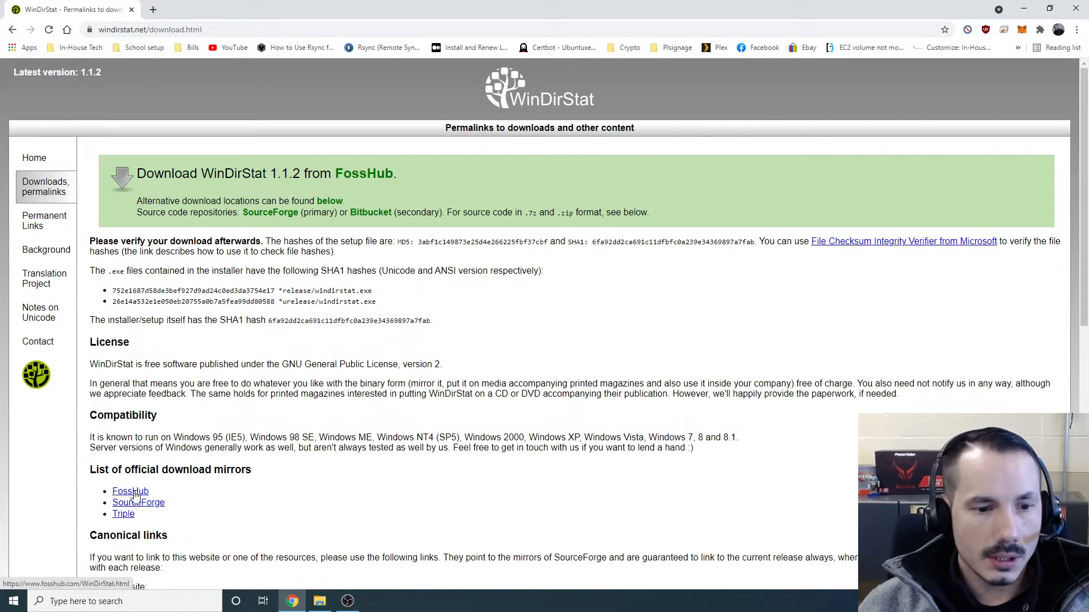
left_click(129, 491)
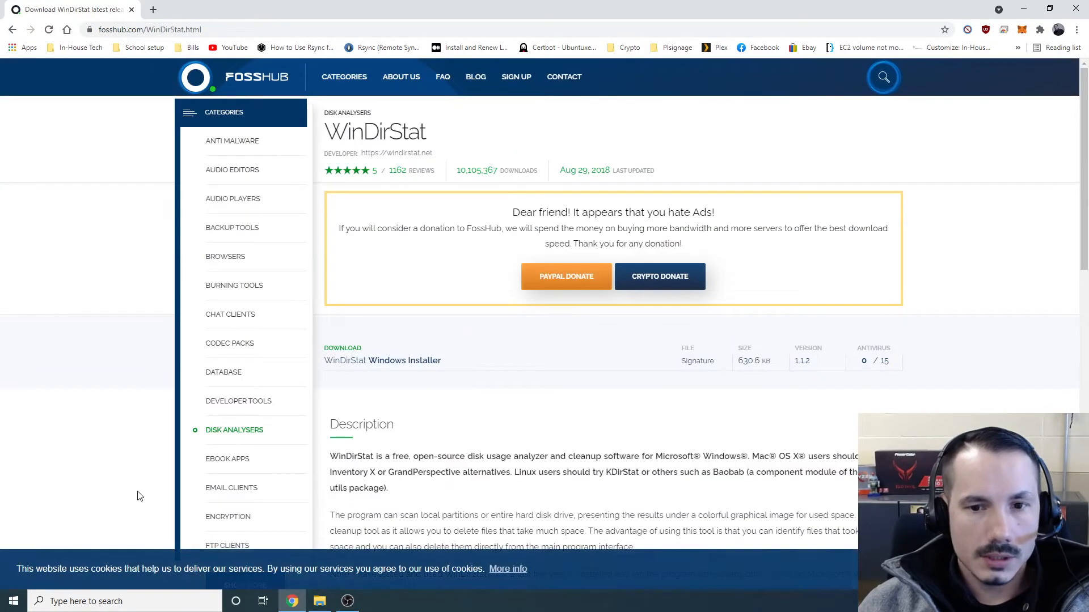
mouse_move(403, 360)
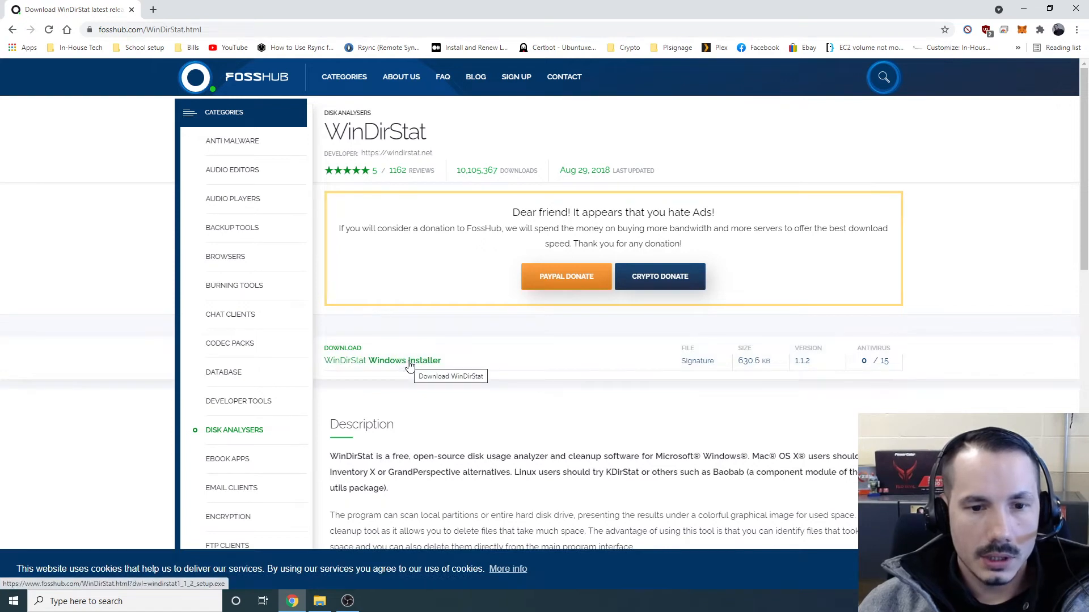
left_click(404, 361)
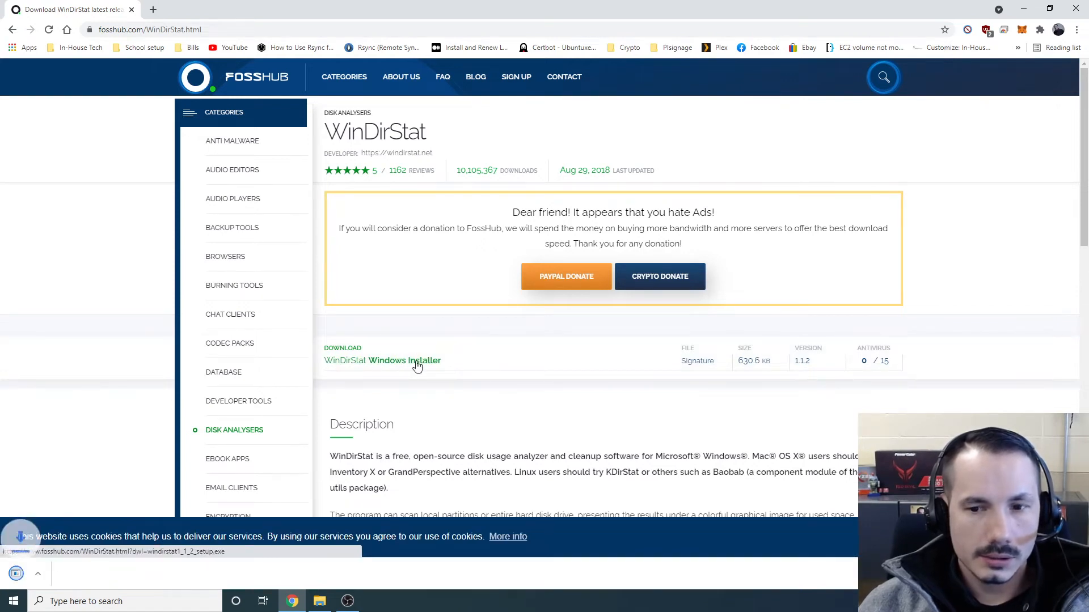
left_click(403, 360)
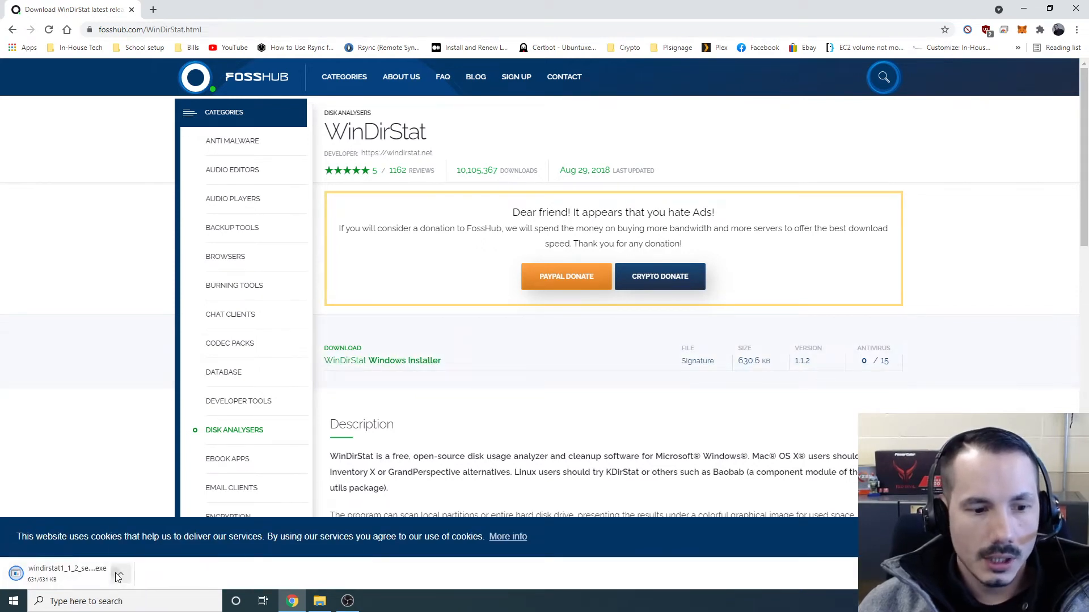
left_click(119, 574)
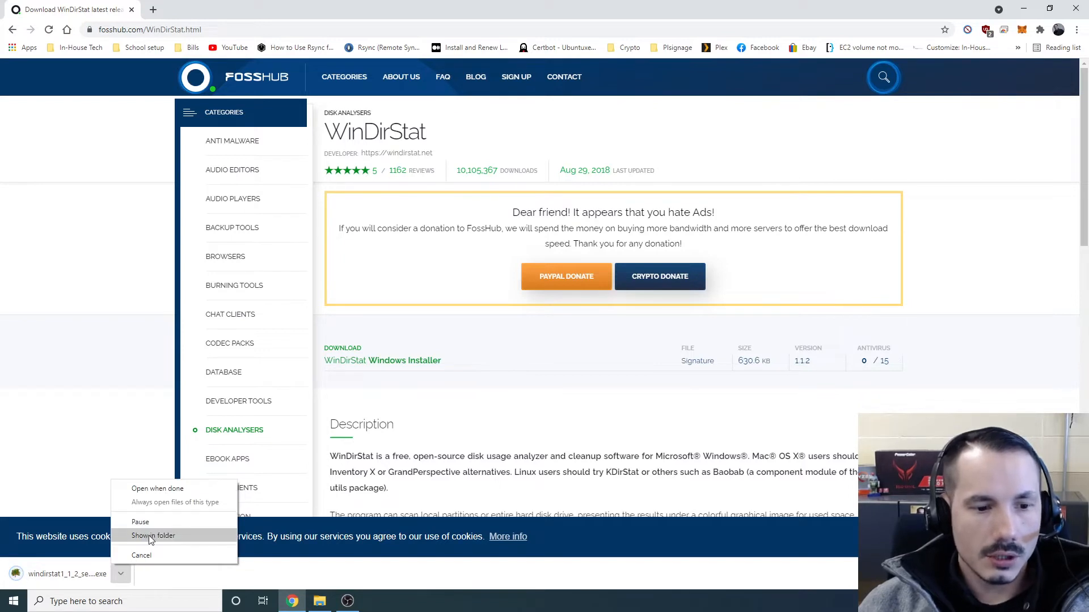
Run the downloaded installer, accept the recommended components and close the finished WinDirStat 1.1.2 setup
left_click(154, 535)
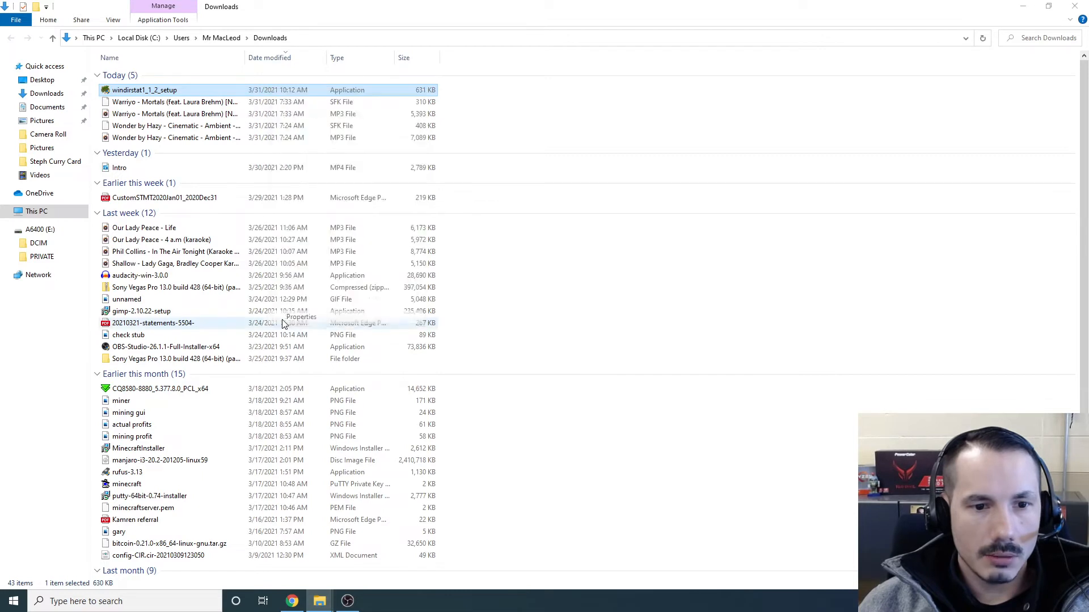
left_click(302, 316)
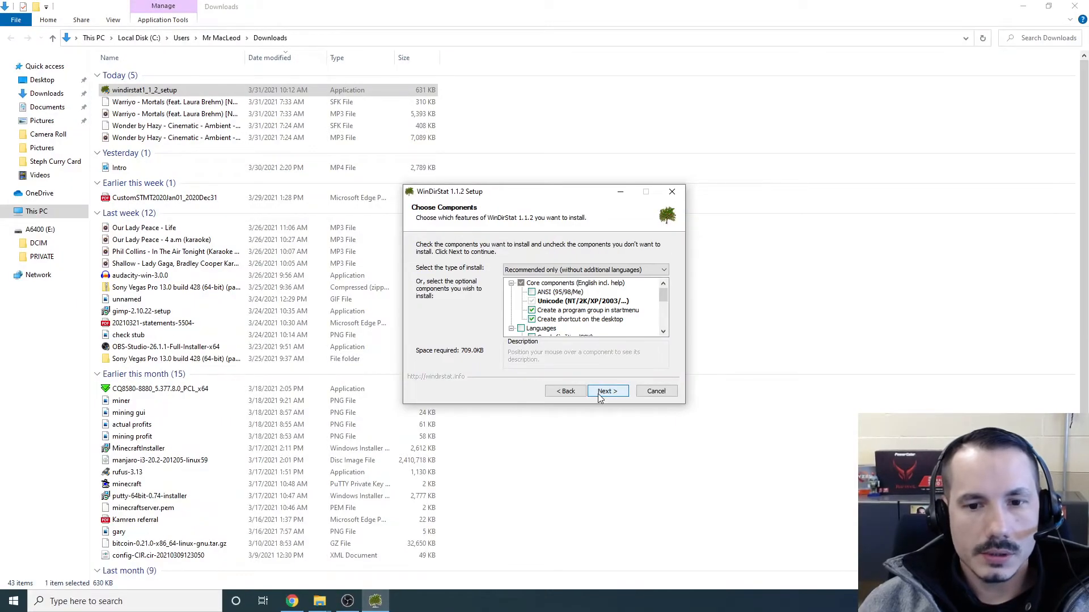
left_click(607, 391)
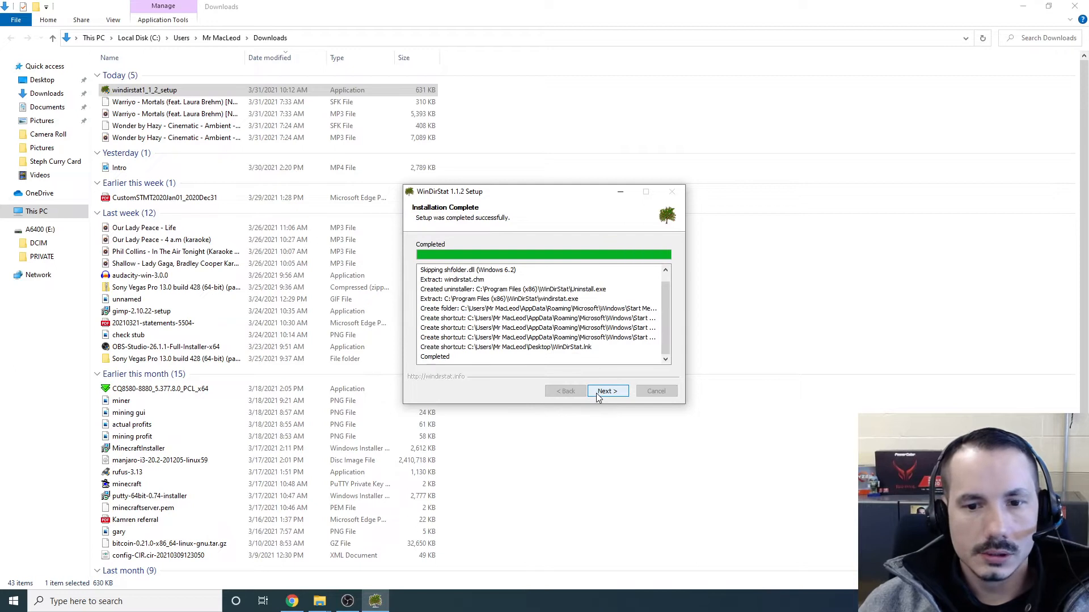
left_click(606, 391)
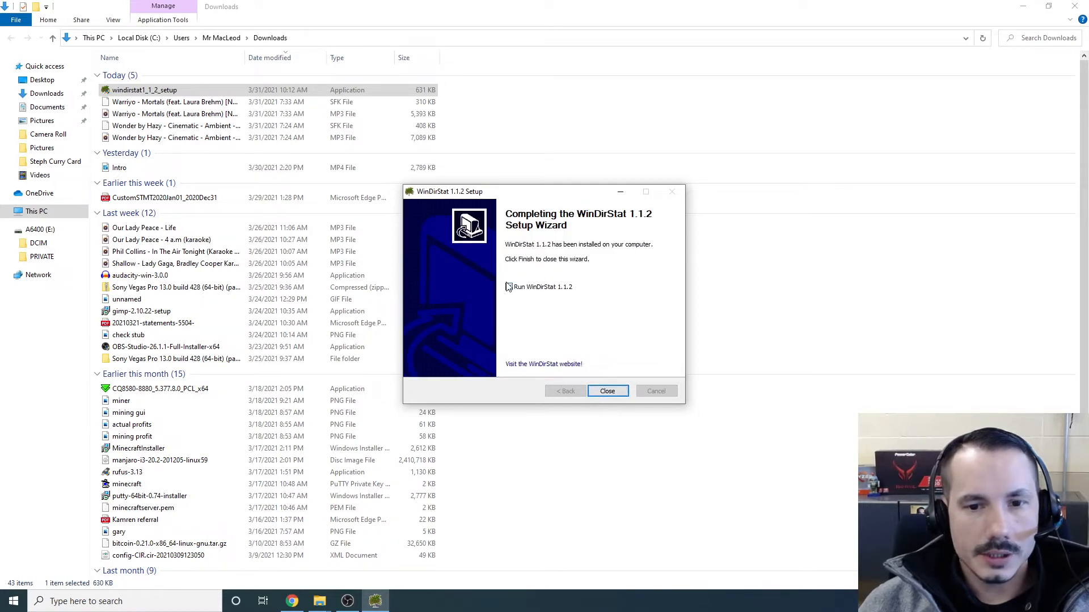
left_click(606, 390)
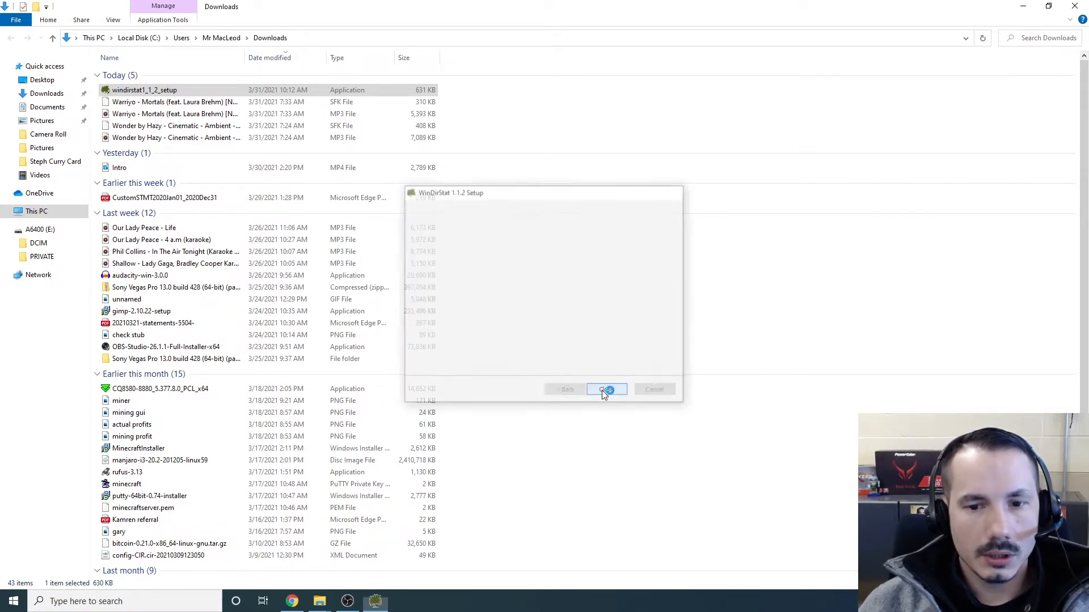
In Select Drives choose Individual Drives, pick (C:) and start the scan
left_click(605, 389)
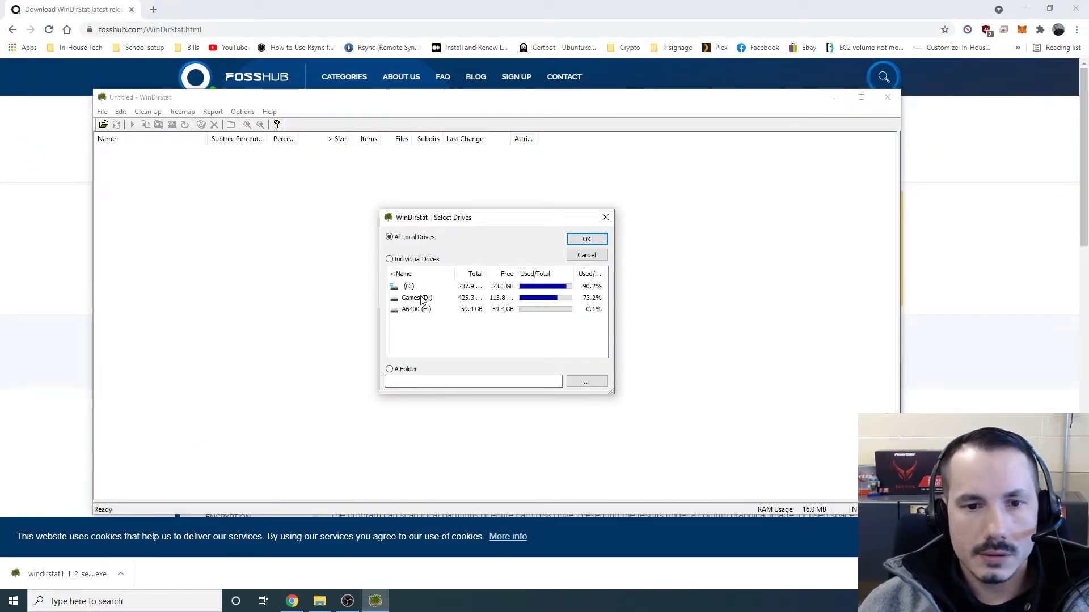
left_click(418, 297)
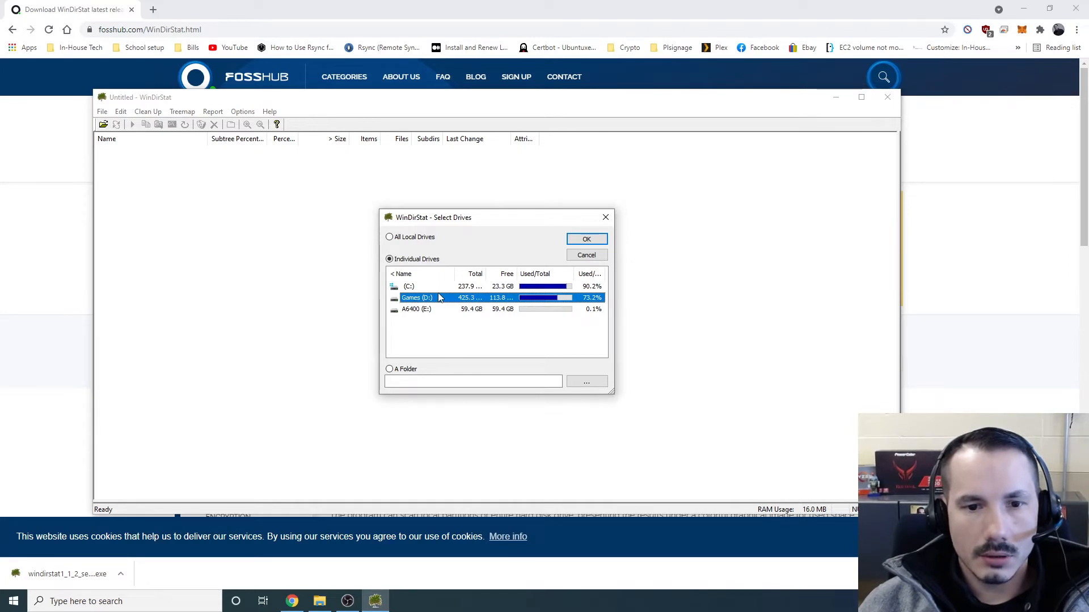
left_click(408, 285)
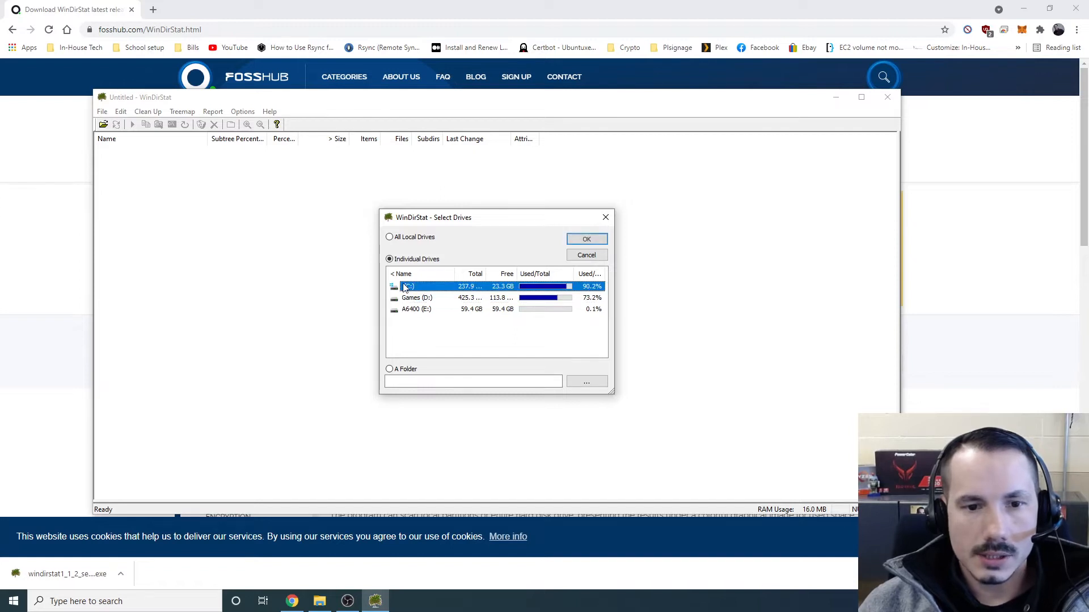
left_click(586, 239)
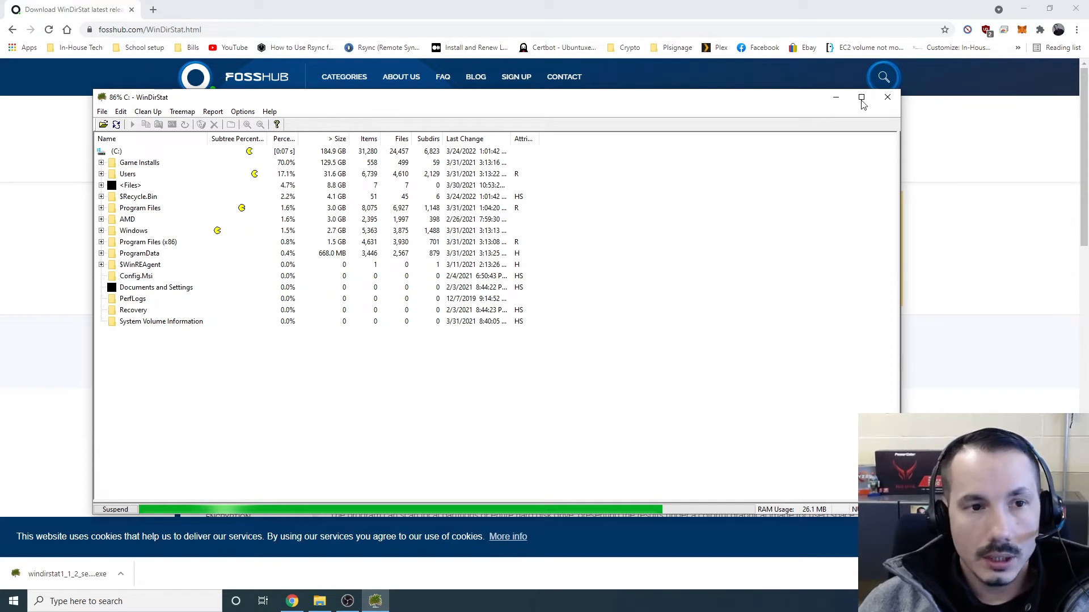
Maximize WinDirStat and locate data.124 in Call of Duty Modern Warfare's data folder
left_click(861, 98)
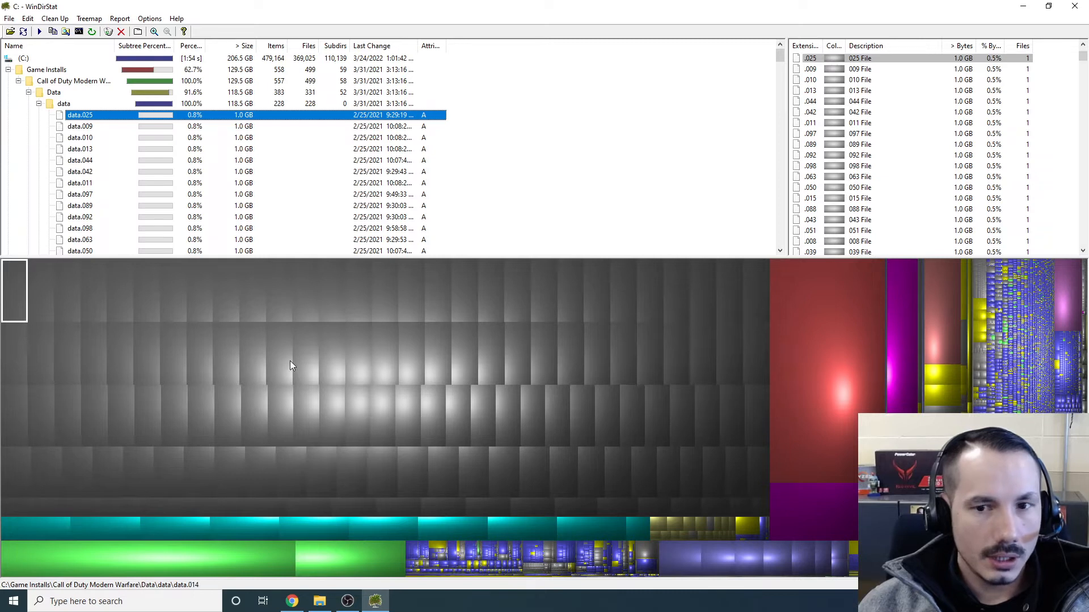
scroll("down", 3)
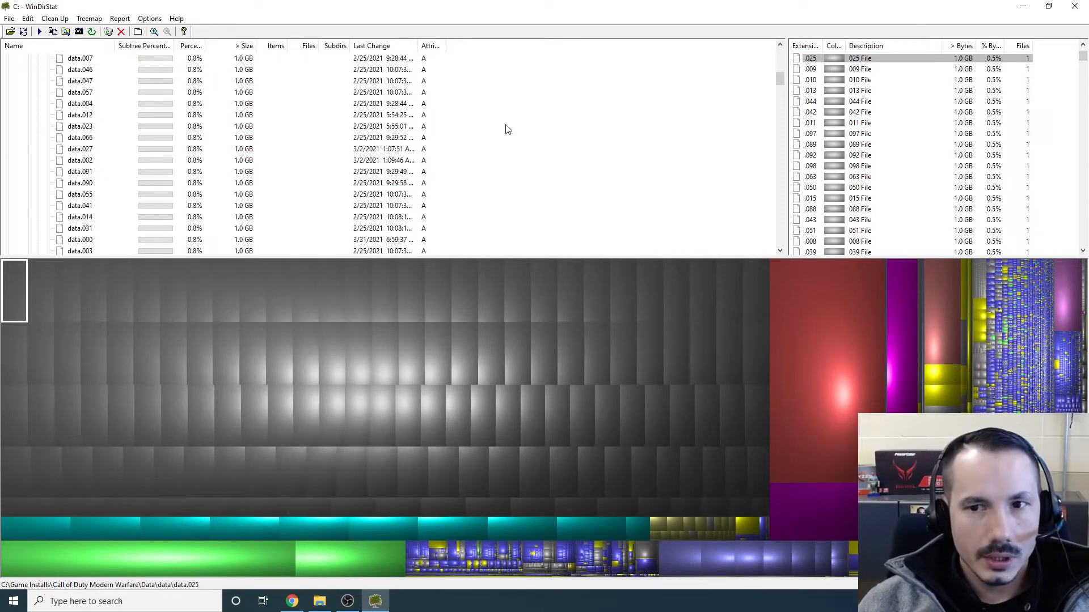
scroll("down", 3)
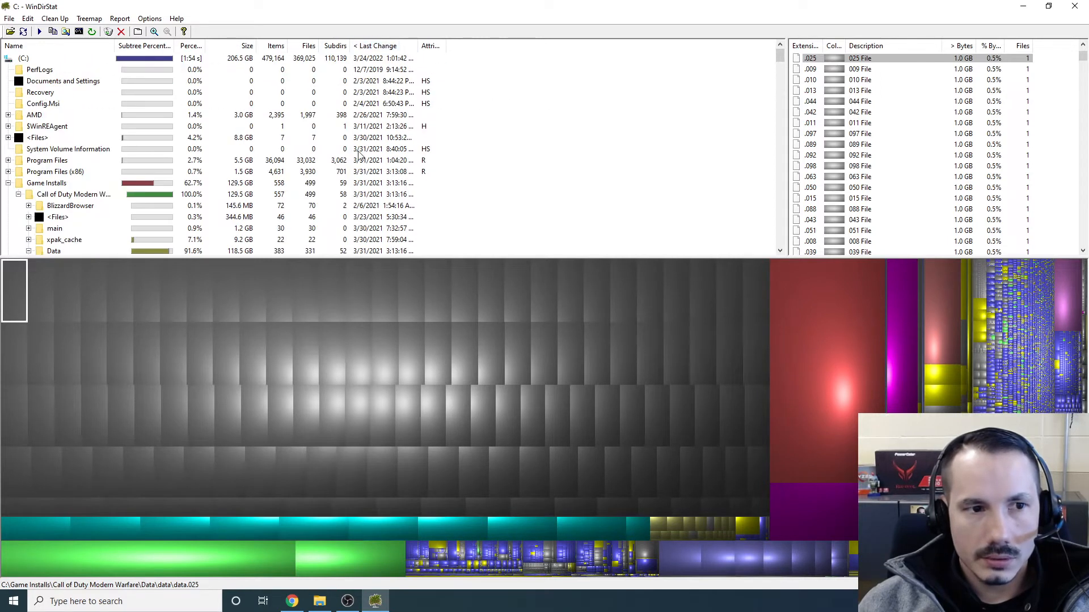
scroll("down", 3)
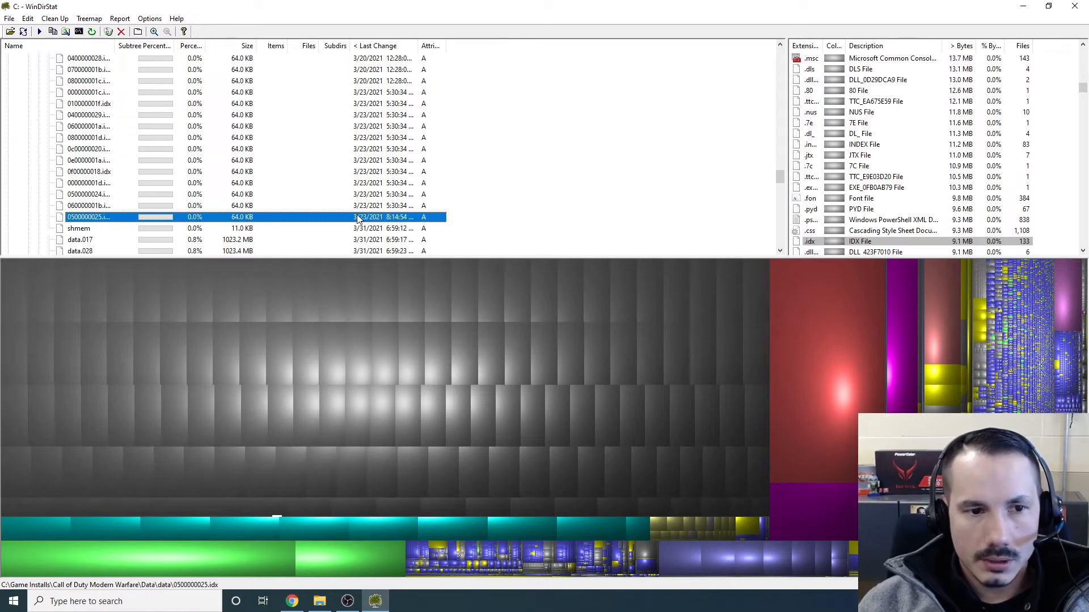
scroll("down", 3)
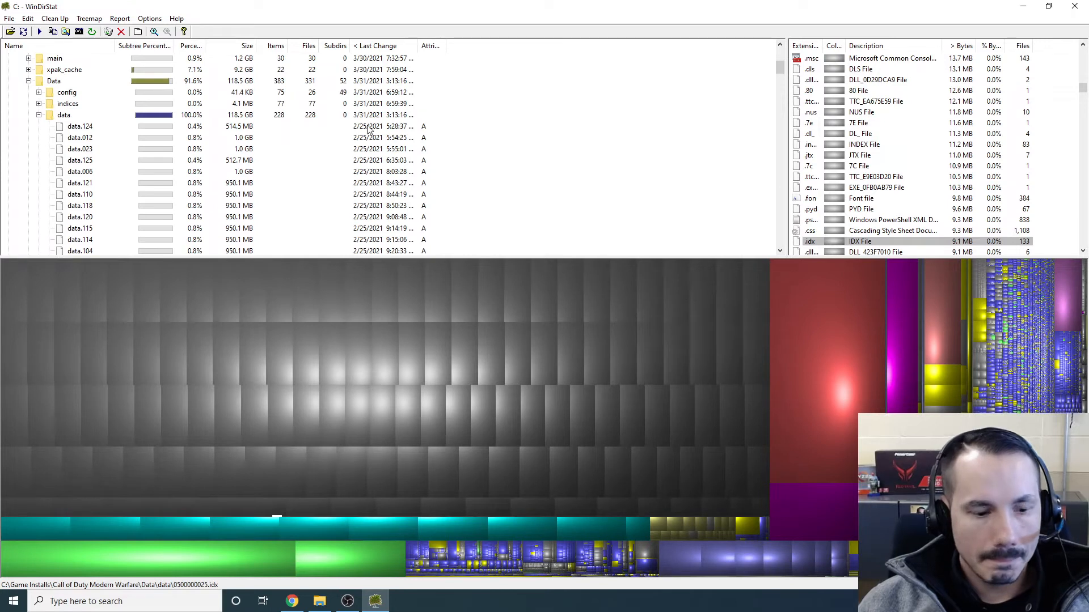
left_click(79, 126)
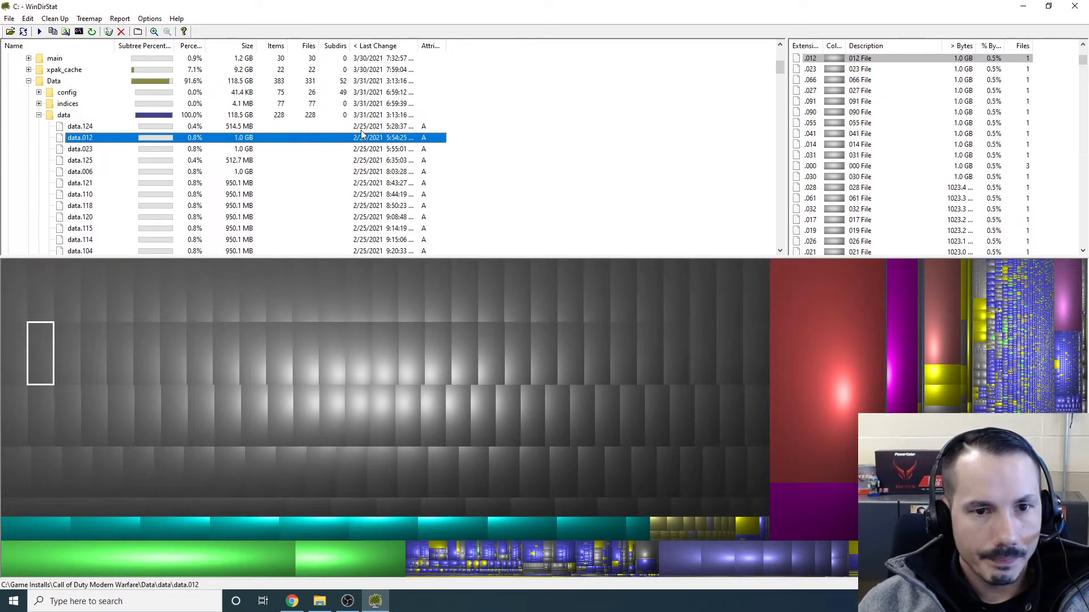
left_click(79, 126)
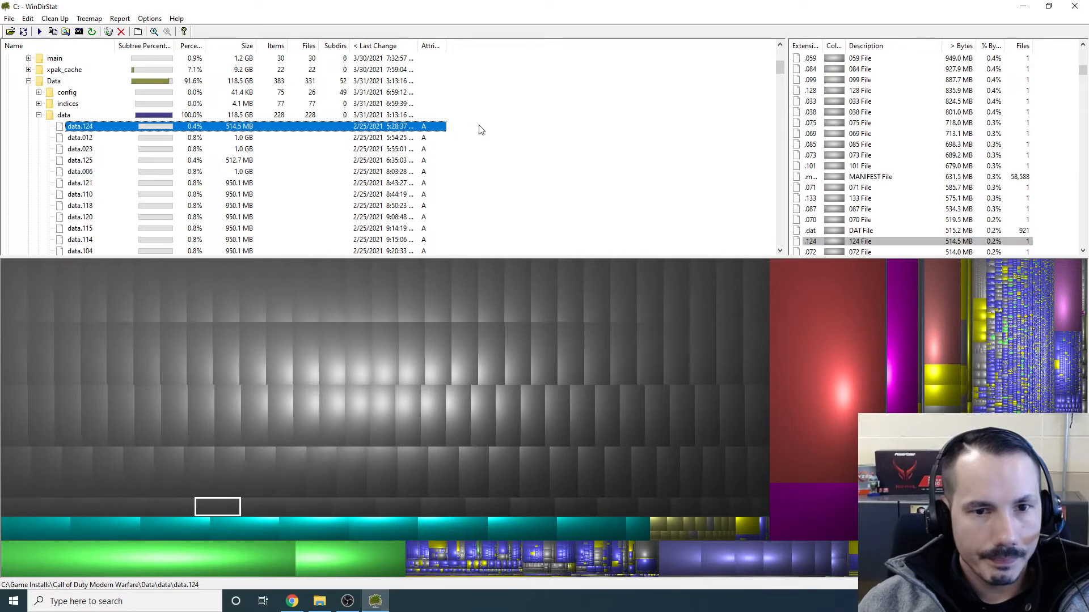
mouse_move(347, 140)
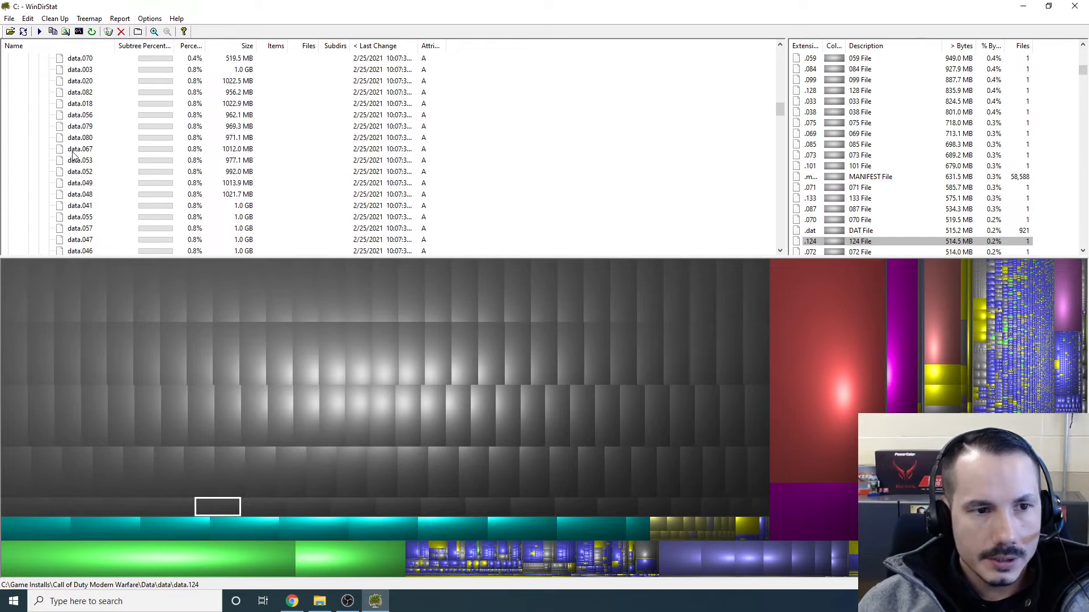
Select data.124 and bring up its context menu of actions
left_click(79, 160)
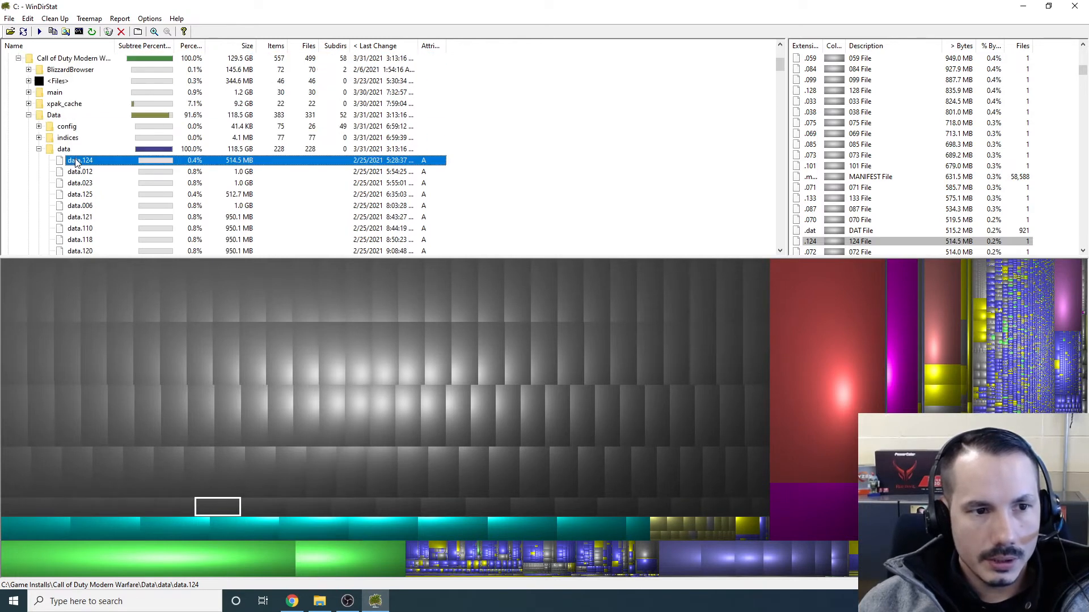
right_click(79, 160)
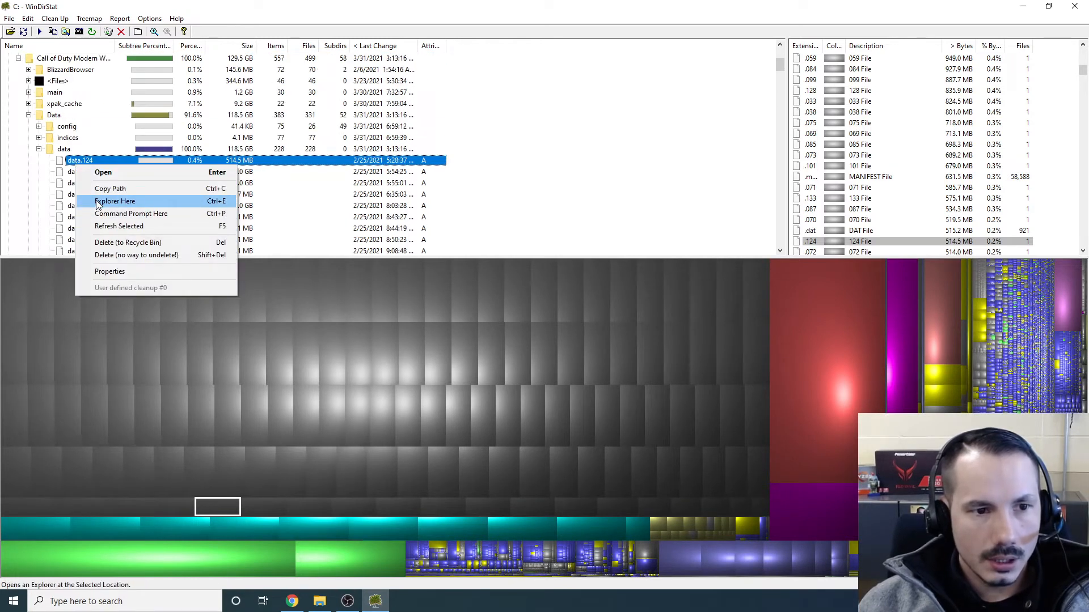
Show the data folder via Explorer Here, sort by Date modified and select the 116 older data files
left_click(115, 202)
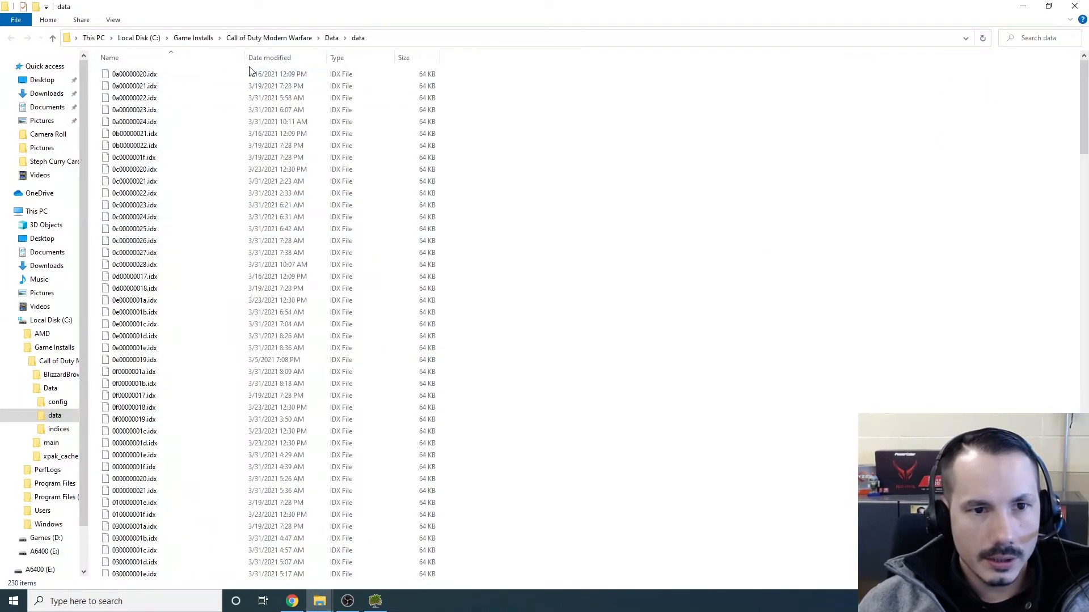
left_click(270, 56)
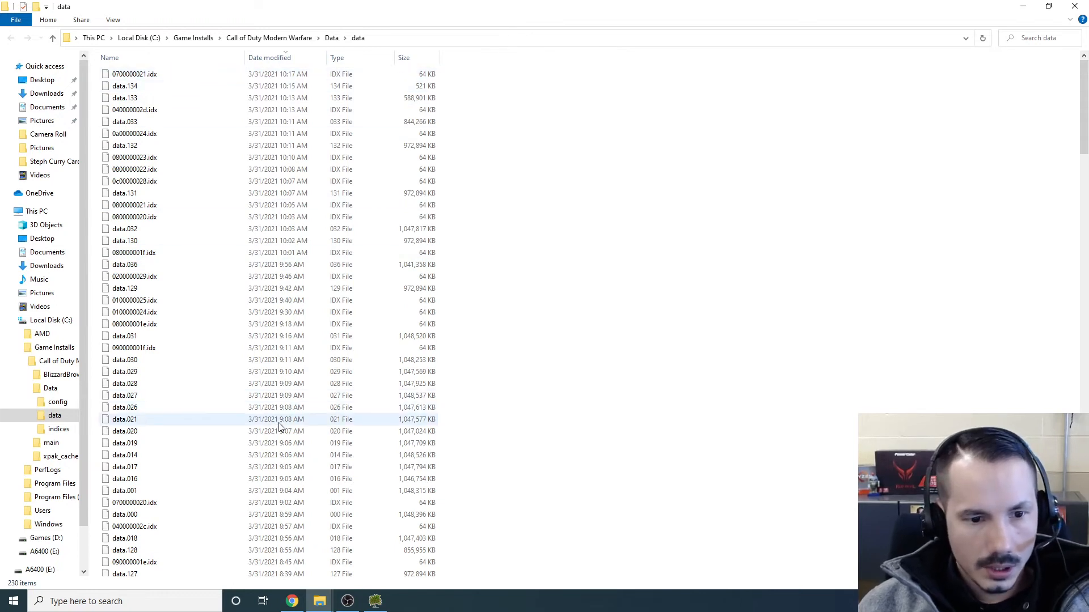
scroll("down", 3)
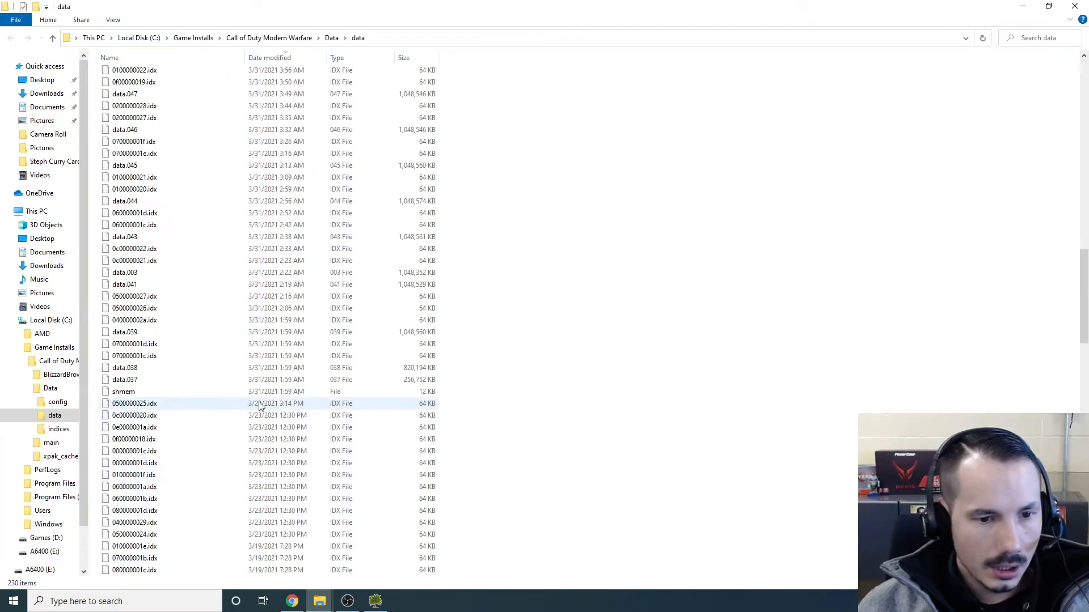
left_click(134, 403)
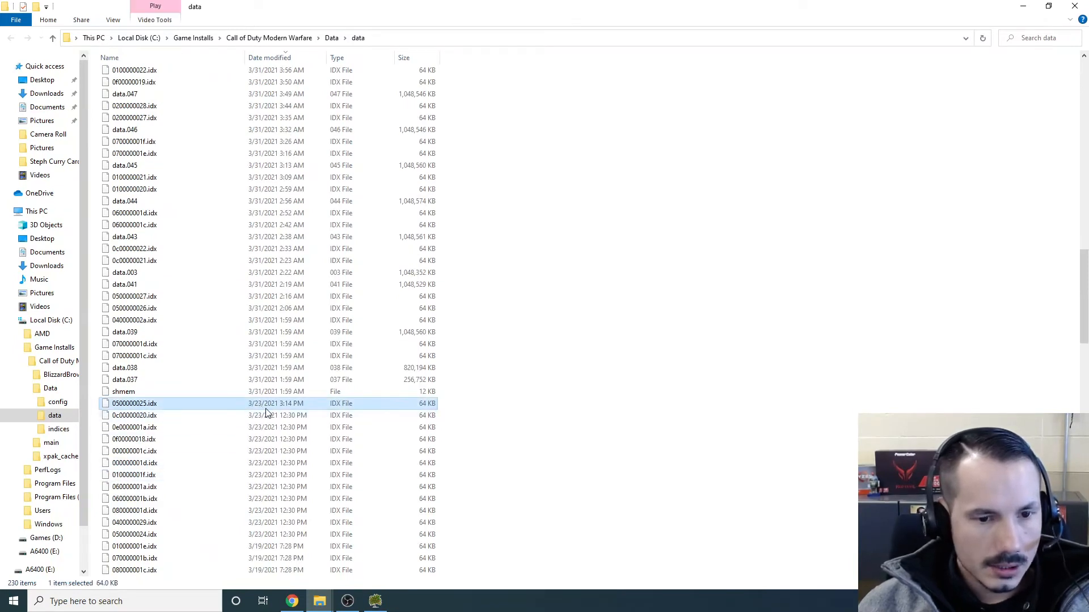
scroll("down", 3)
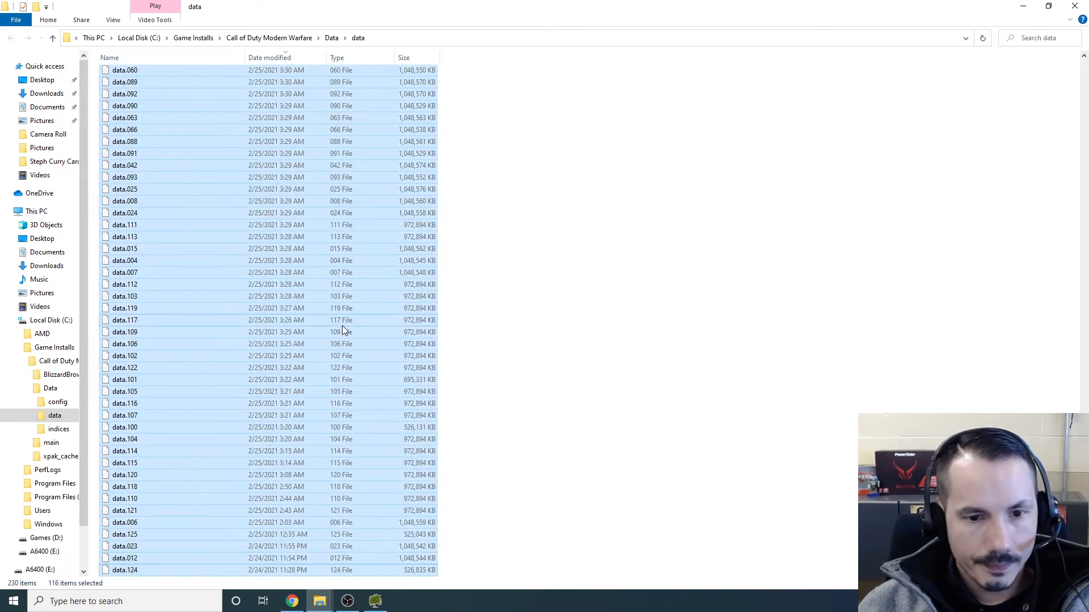
Delete the selected data files, skipping all files still in use
right_click(341, 330)
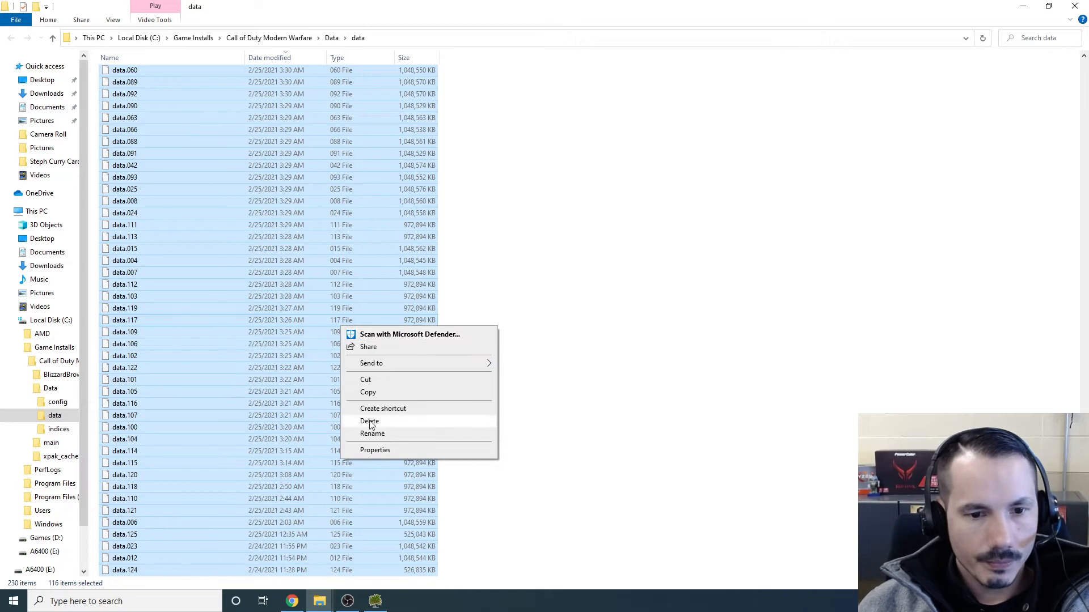
left_click(369, 421)
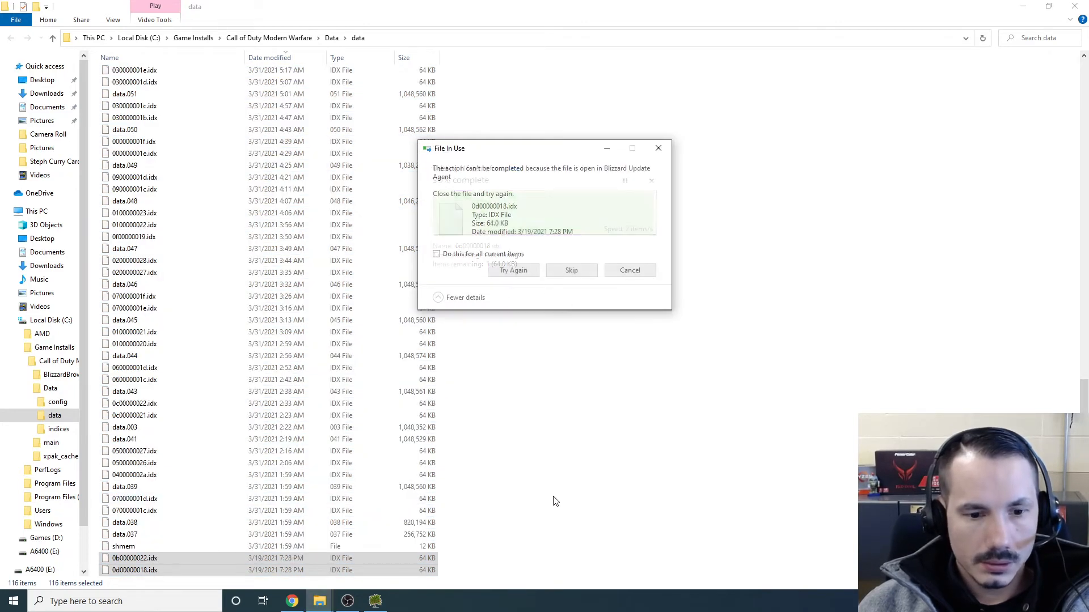
left_click(436, 253)
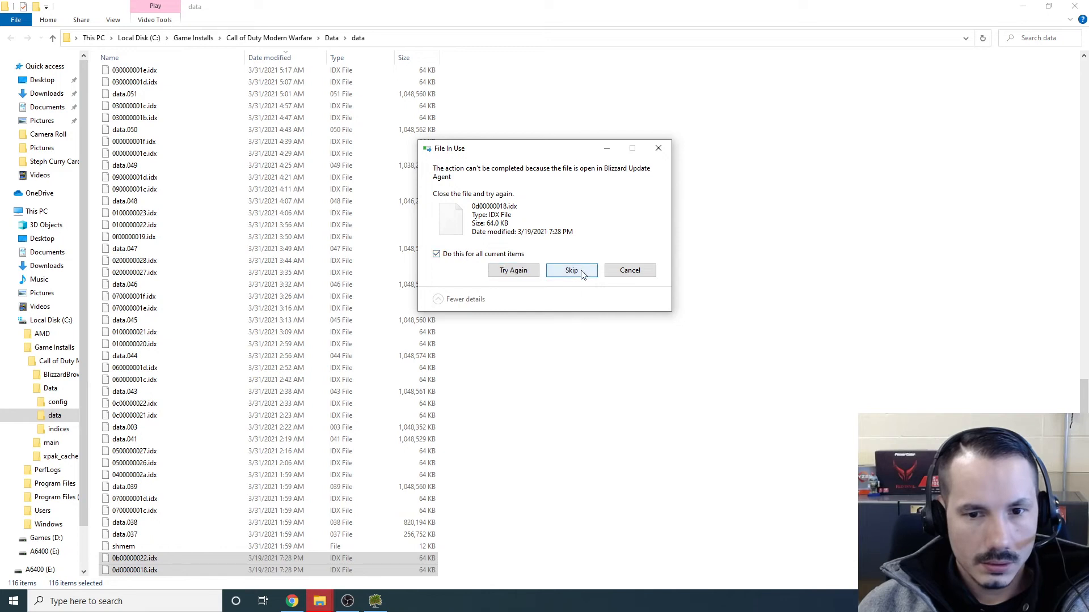
left_click(571, 270)
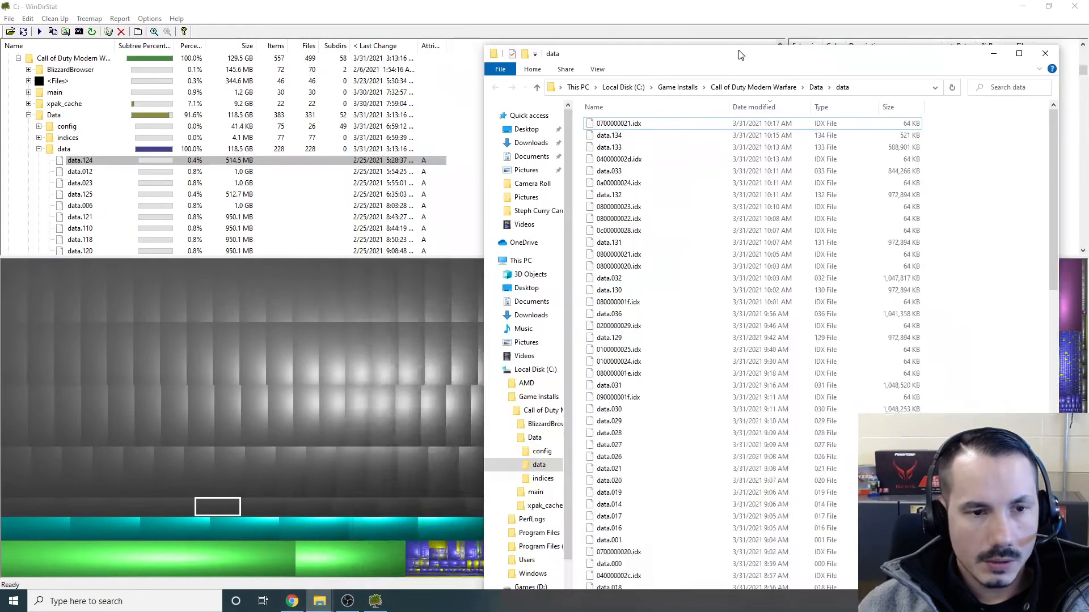
Navigate to Local Disk (C:) and then This PC to see drive space
left_click(534, 370)
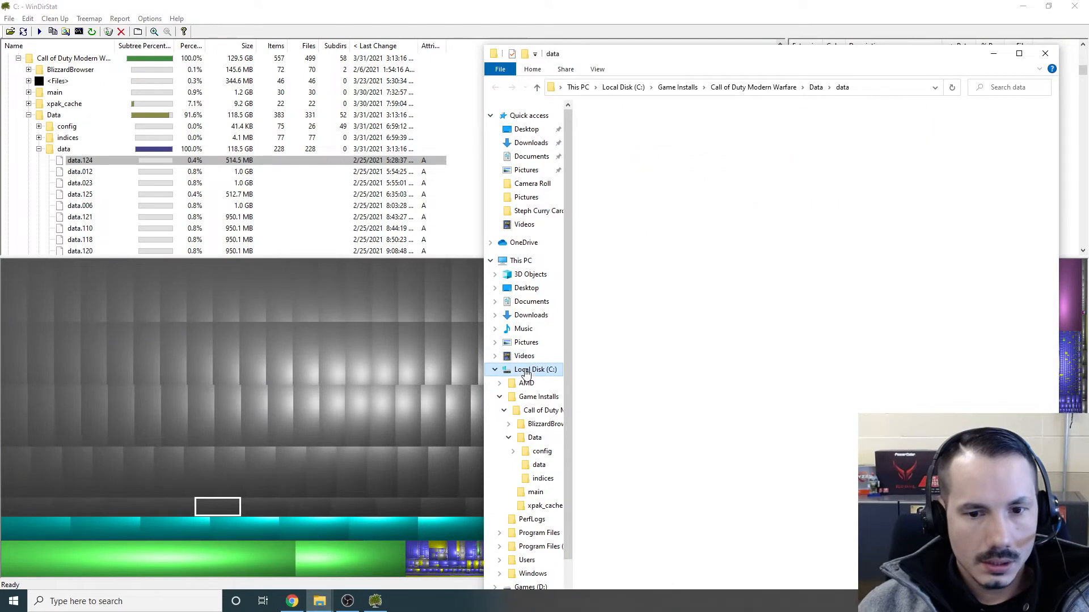
left_click(535, 369)
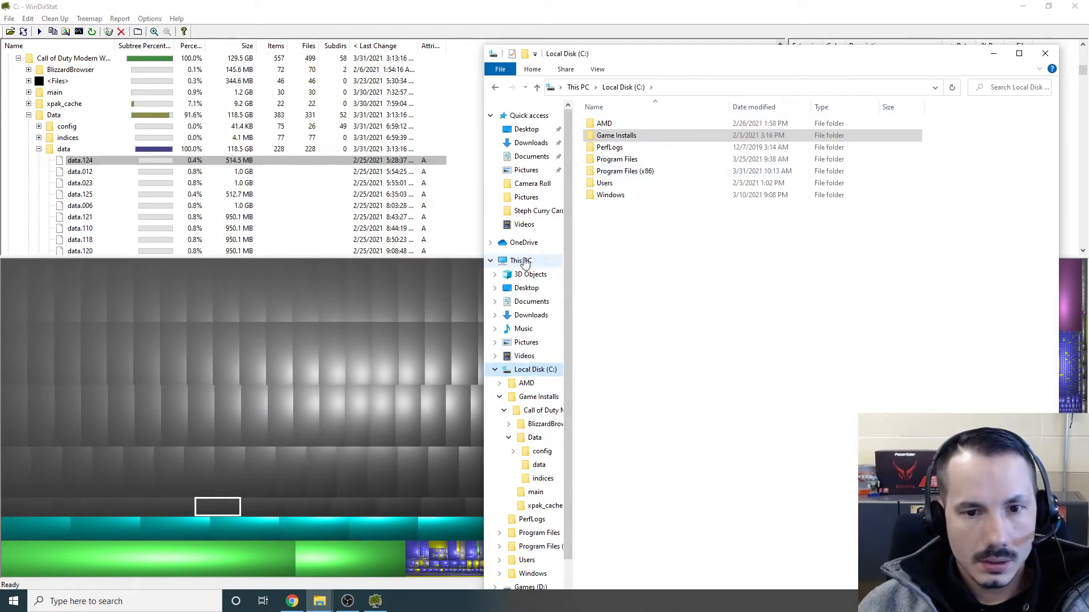
left_click(519, 261)
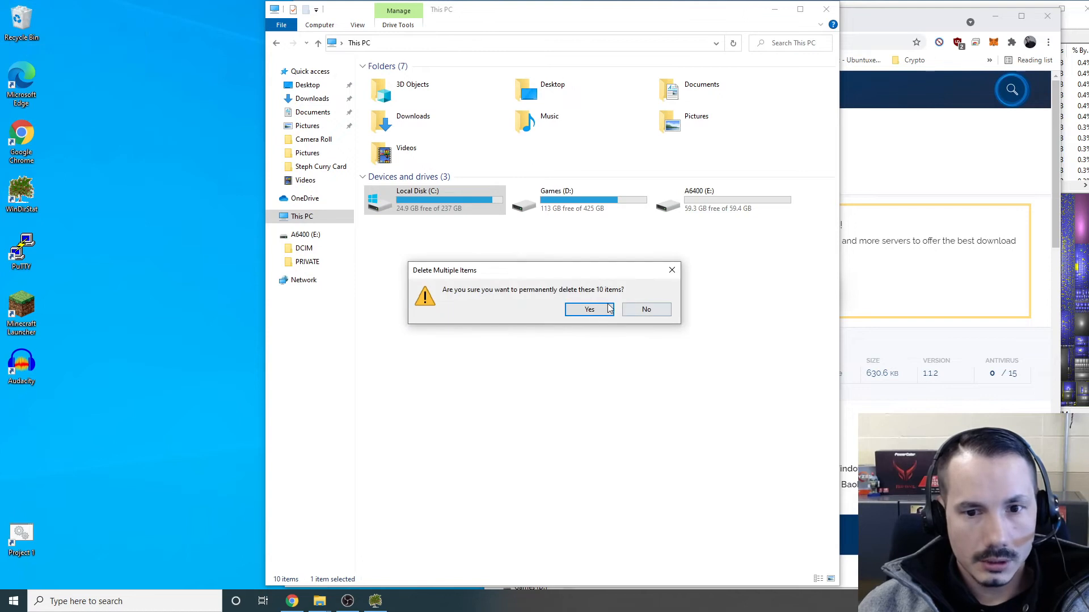
Confirm permanently deleting the 10 items and check Local Disk (C:) now has about 28 GB free
left_click(590, 308)
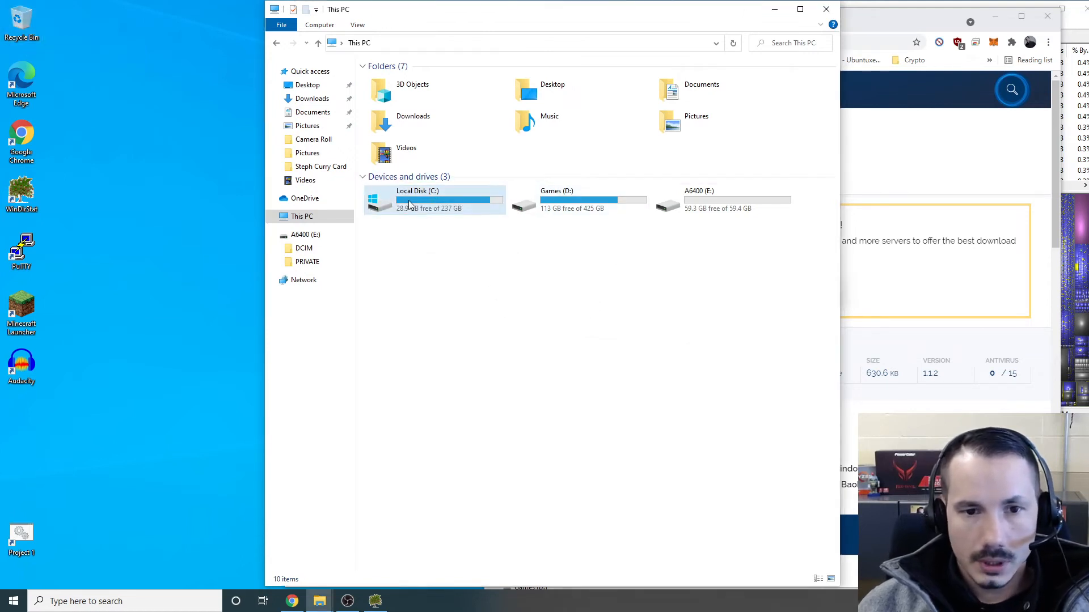
left_click(435, 202)
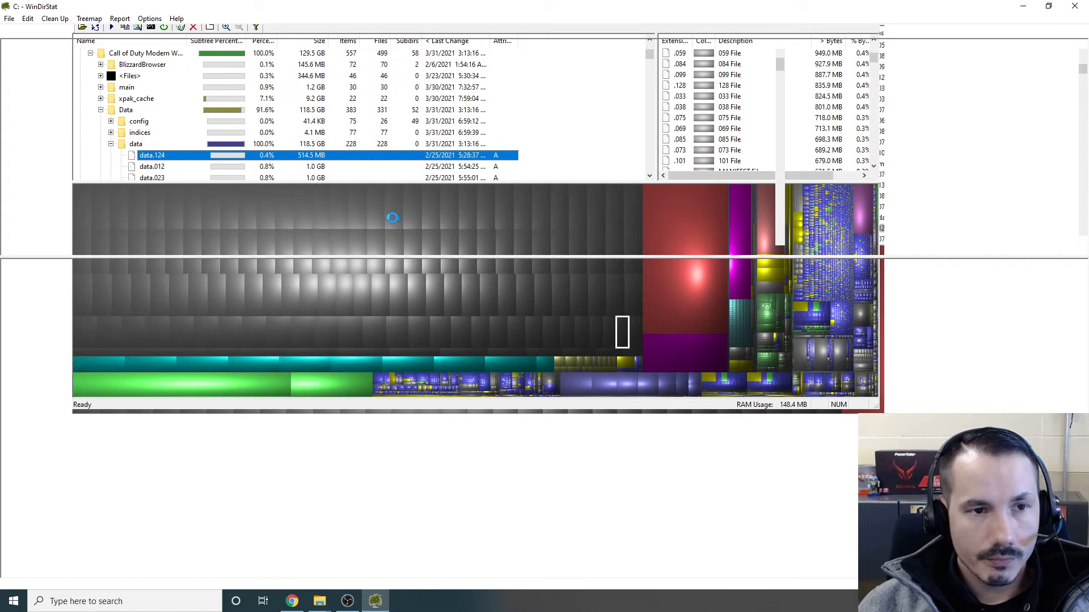
mouse_move(391, 218)
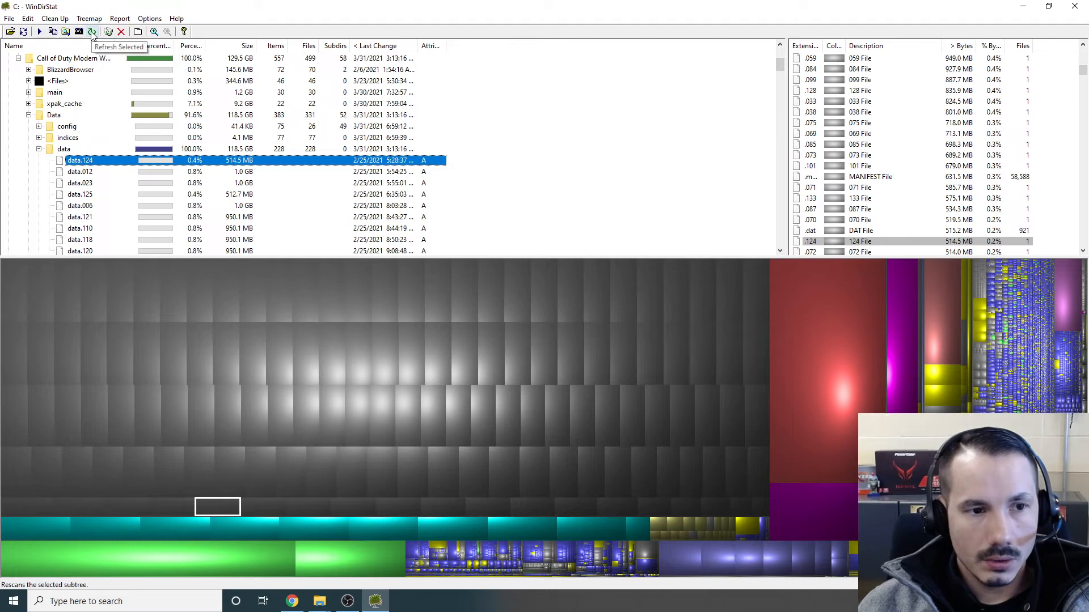
mouse_move(23, 32)
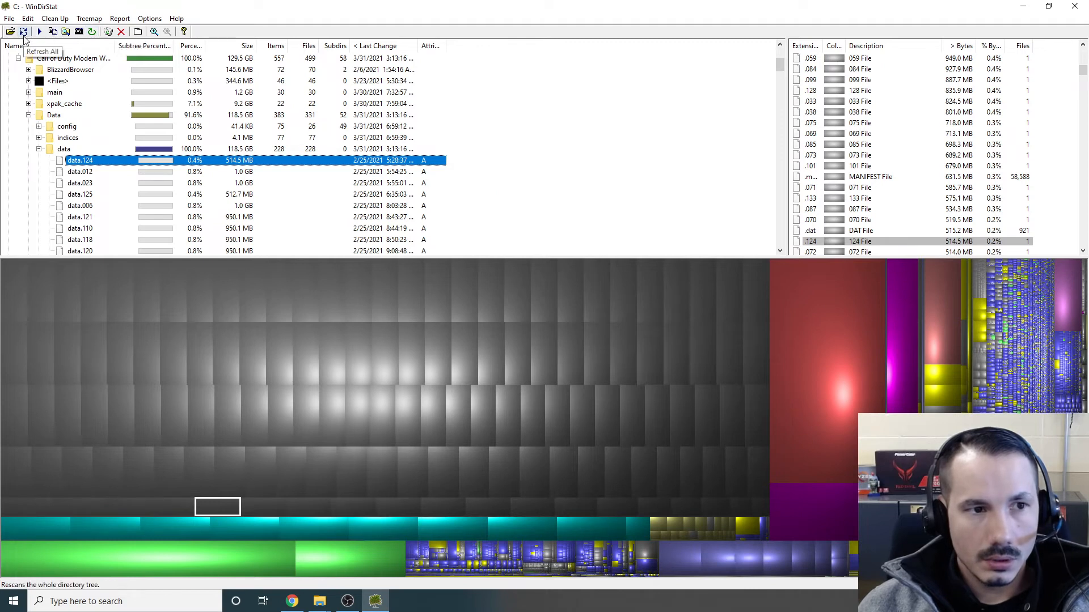
Refresh All so WinDirStat rescans the whole C: drive after the deletions
left_click(24, 32)
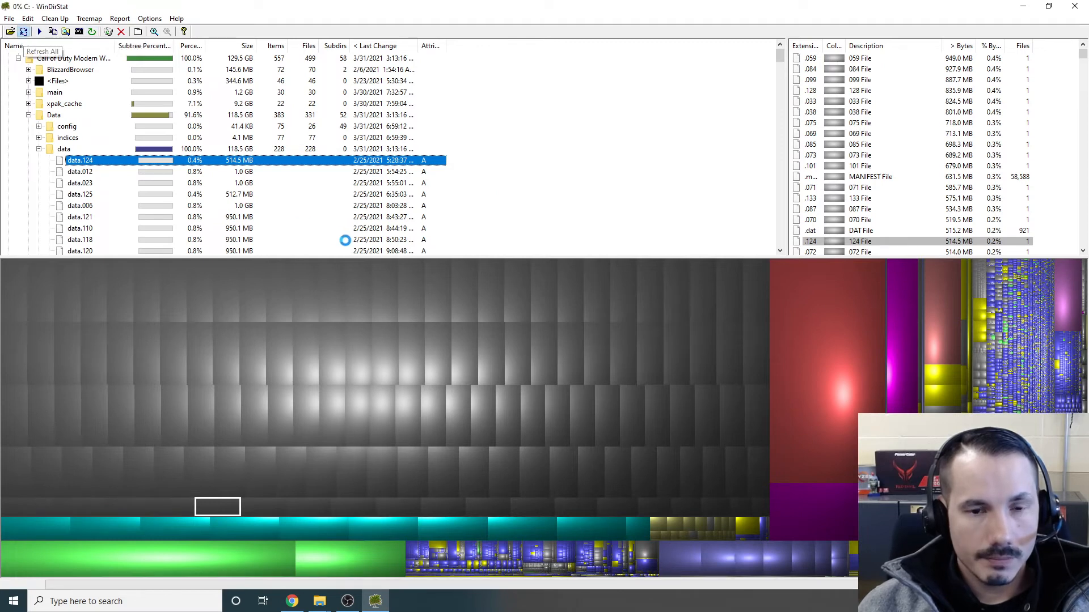
left_click(23, 32)
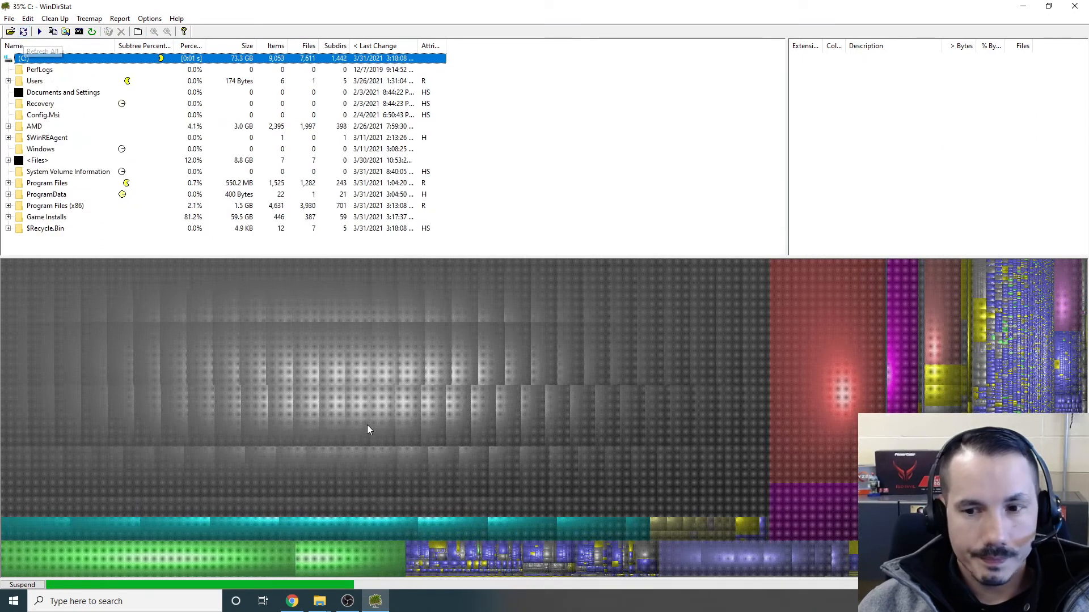
left_click(23, 32)
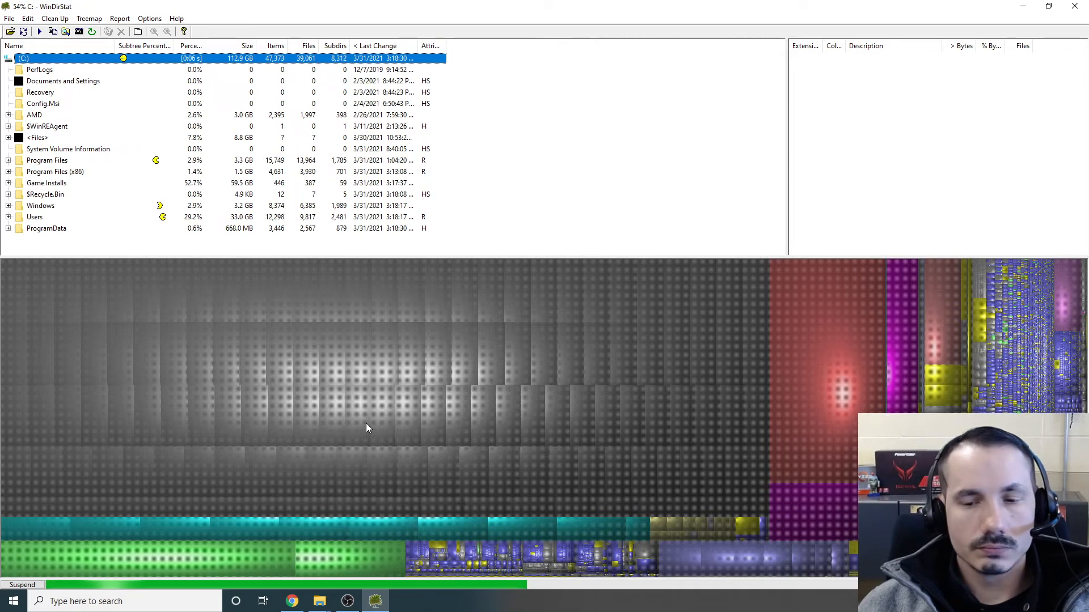
mouse_move(534, 326)
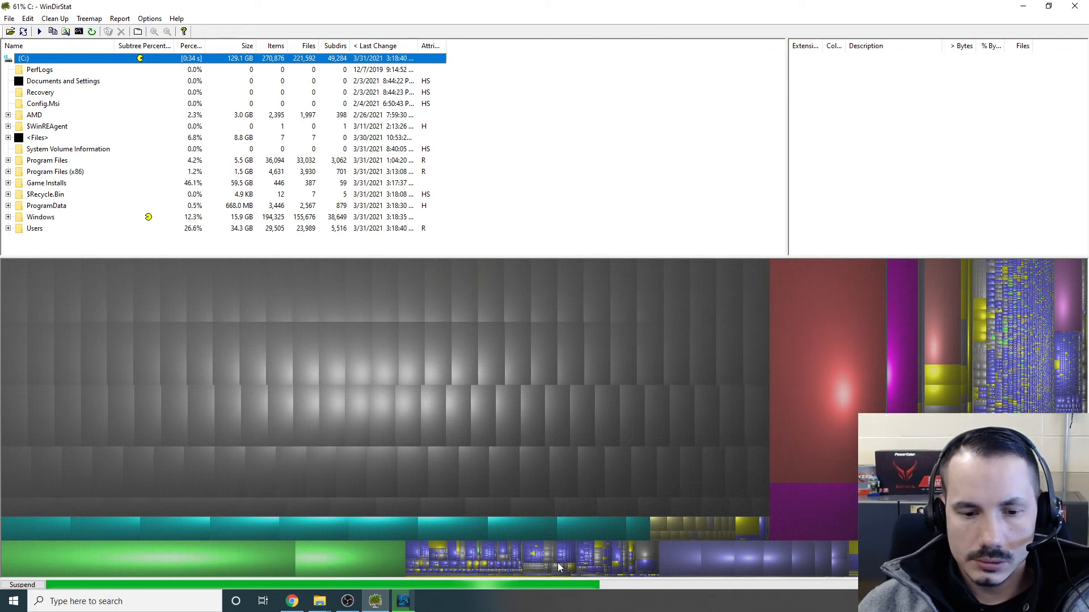
mouse_move(517, 403)
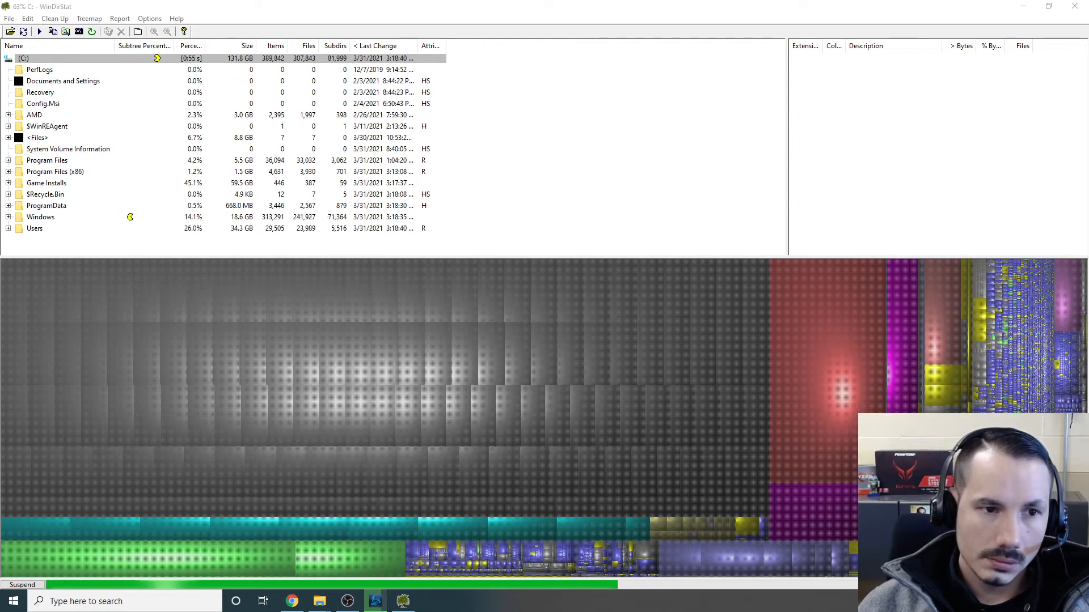
left_click(8, 114)
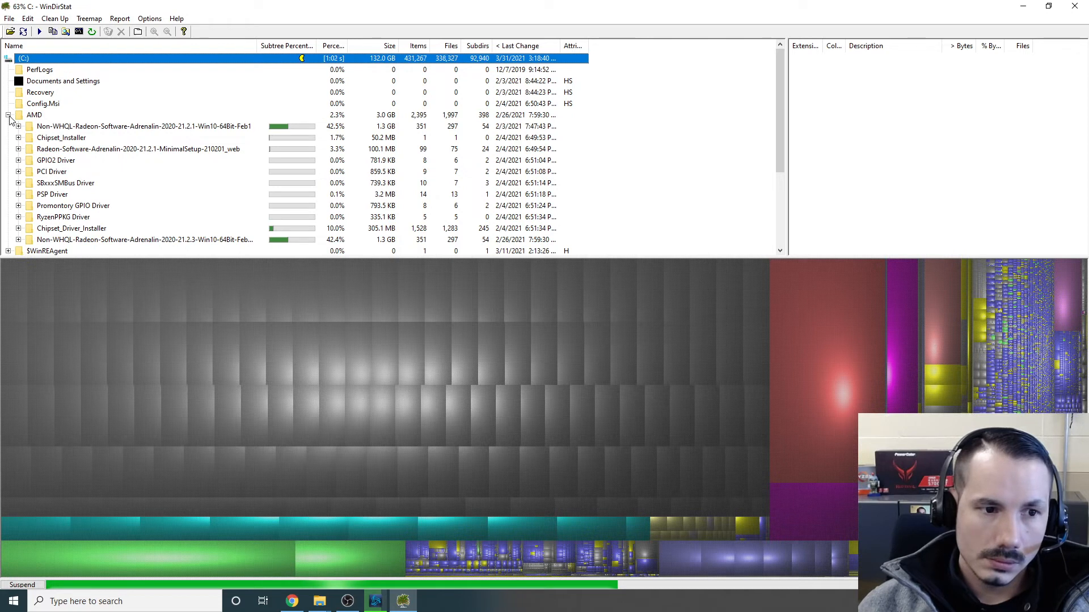
Collapse the AMD folder and select the 59.5 GB Game Installs folder
left_click(8, 115)
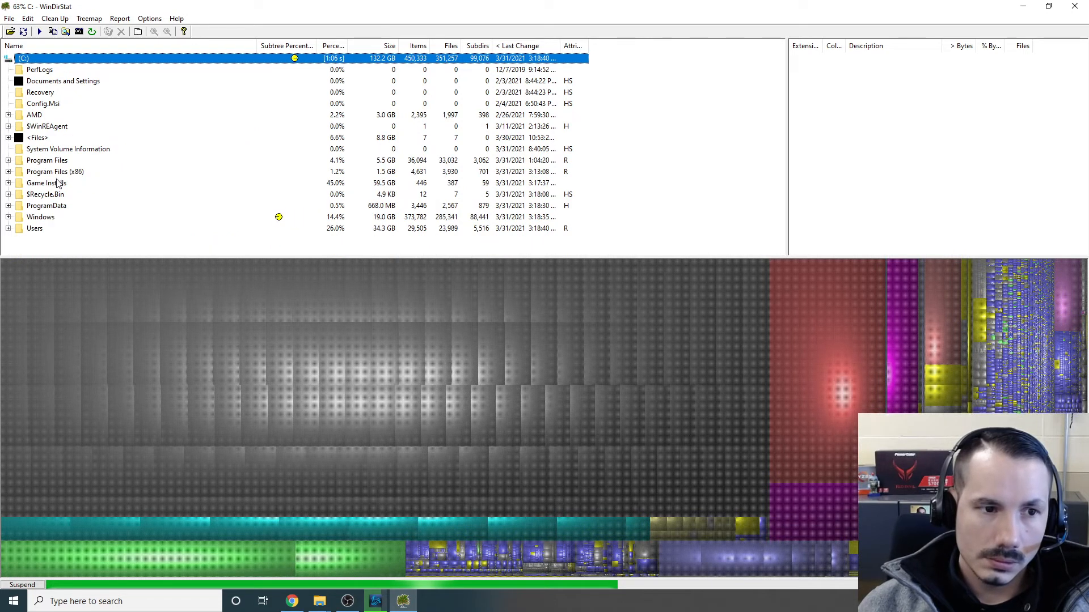
left_click(47, 183)
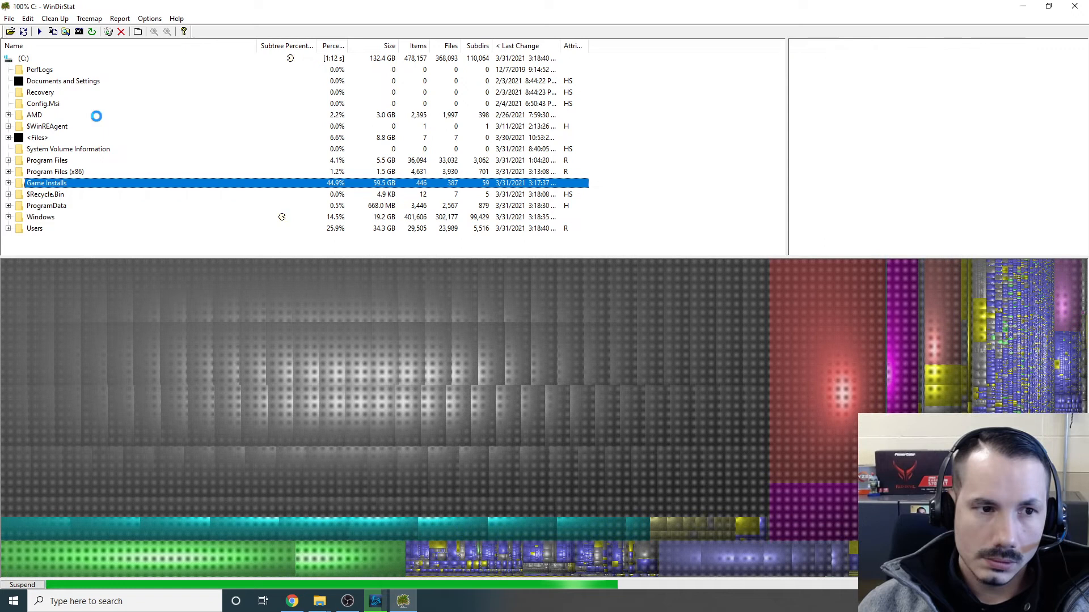
mouse_move(400, 295)
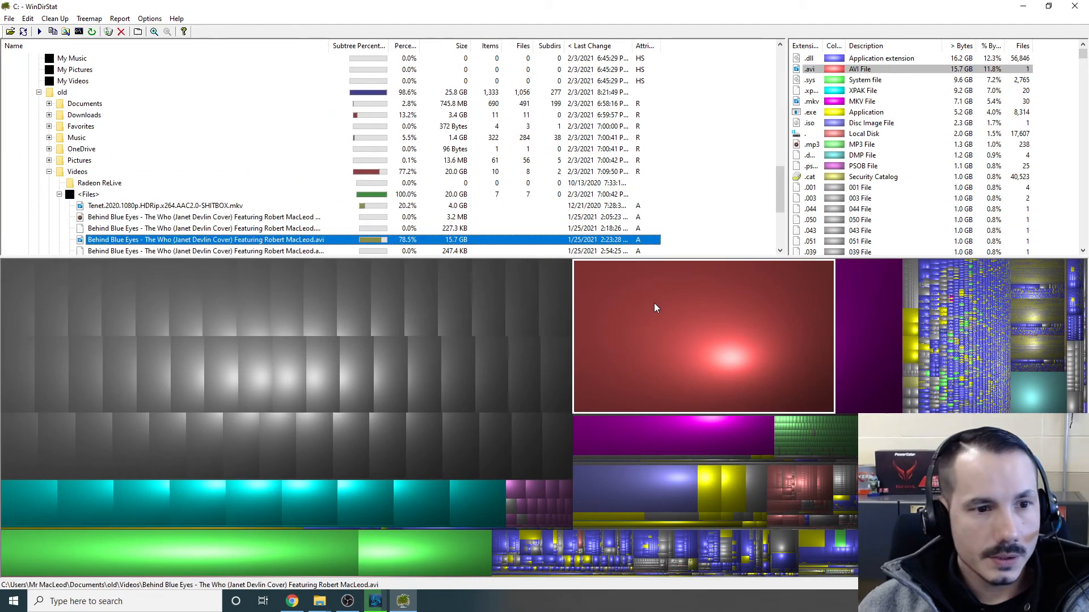
Locate the Tenet video in WinDirStat and reveal its Videos folder in File Explorer
scroll("down", 3)
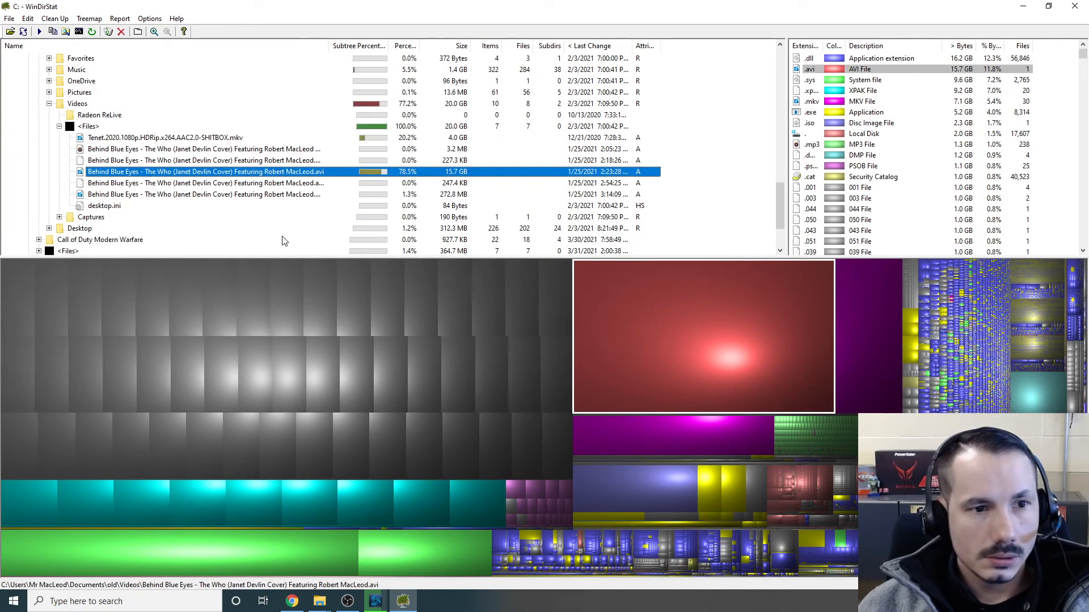
left_click(165, 138)
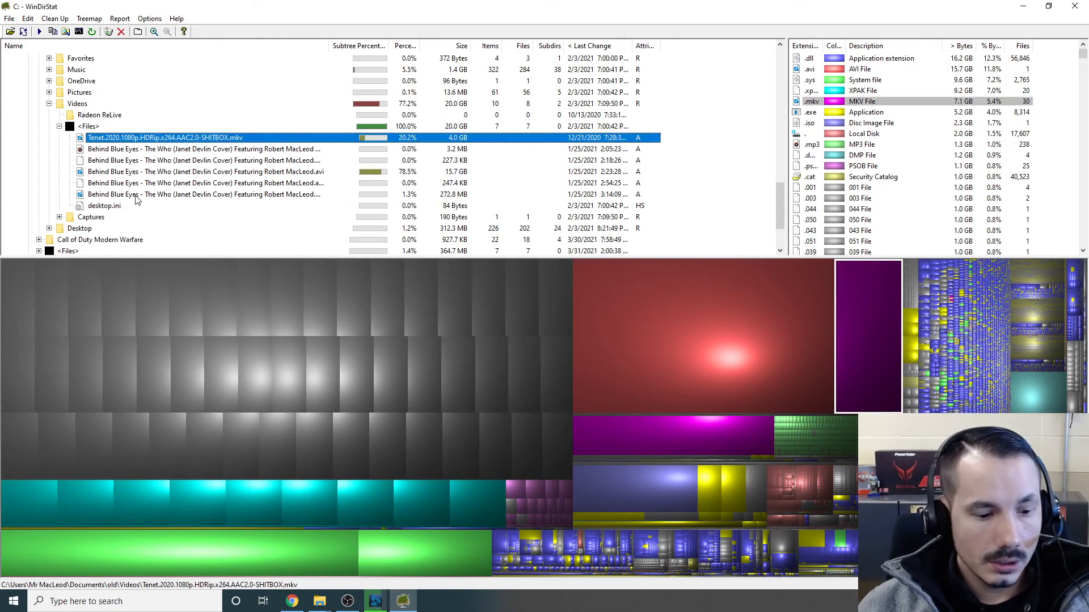
right_click(160, 137)
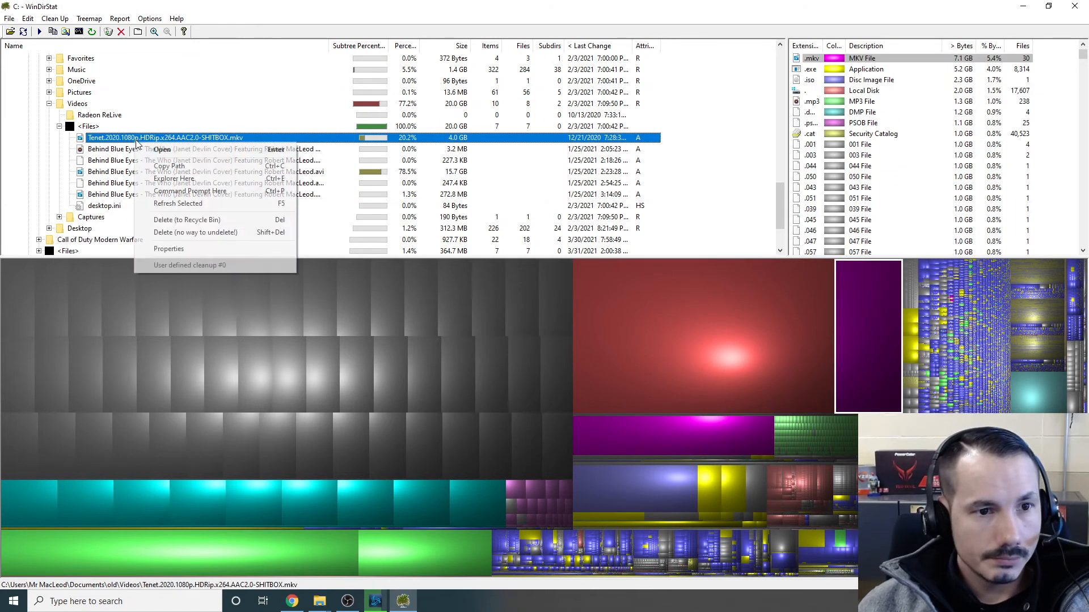
left_click(172, 178)
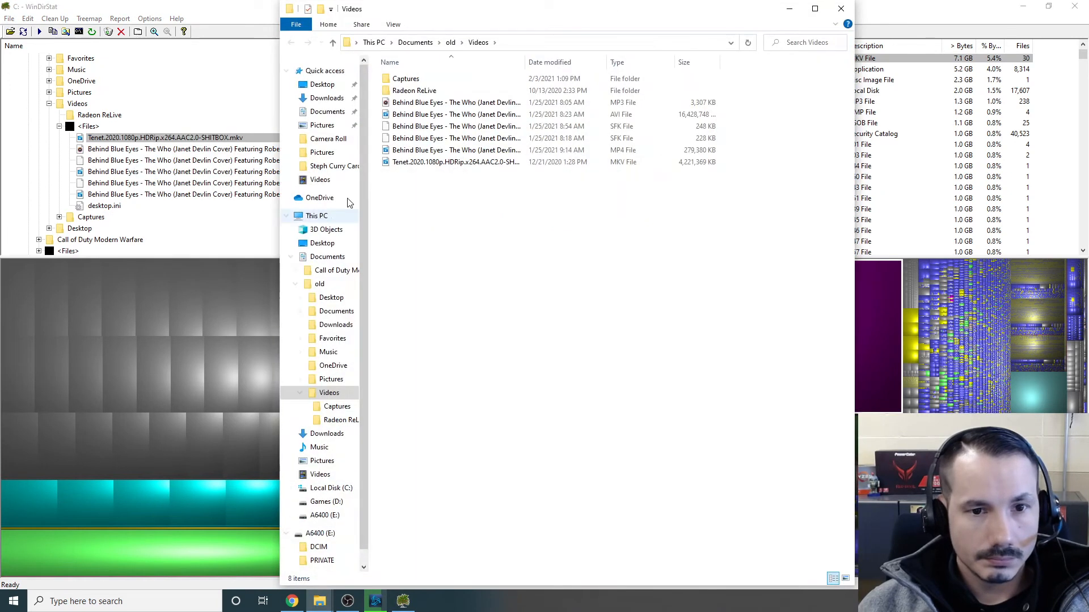
Delete the selected Behind Blue Eyes and Tenet media files from the Videos folder
right_click(456, 102)
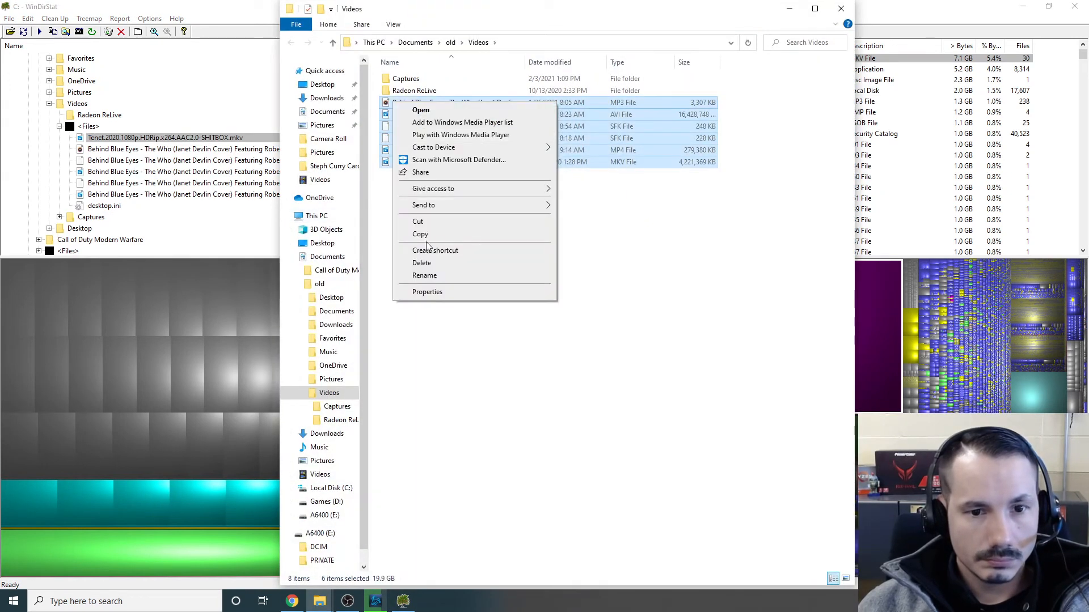
left_click(422, 261)
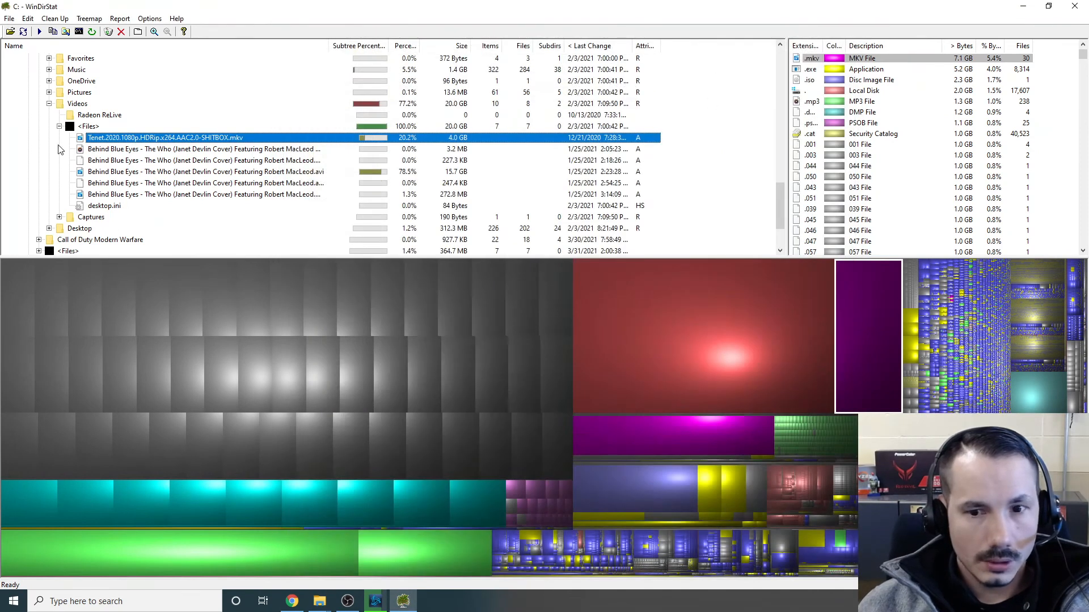
left_click(209, 239)
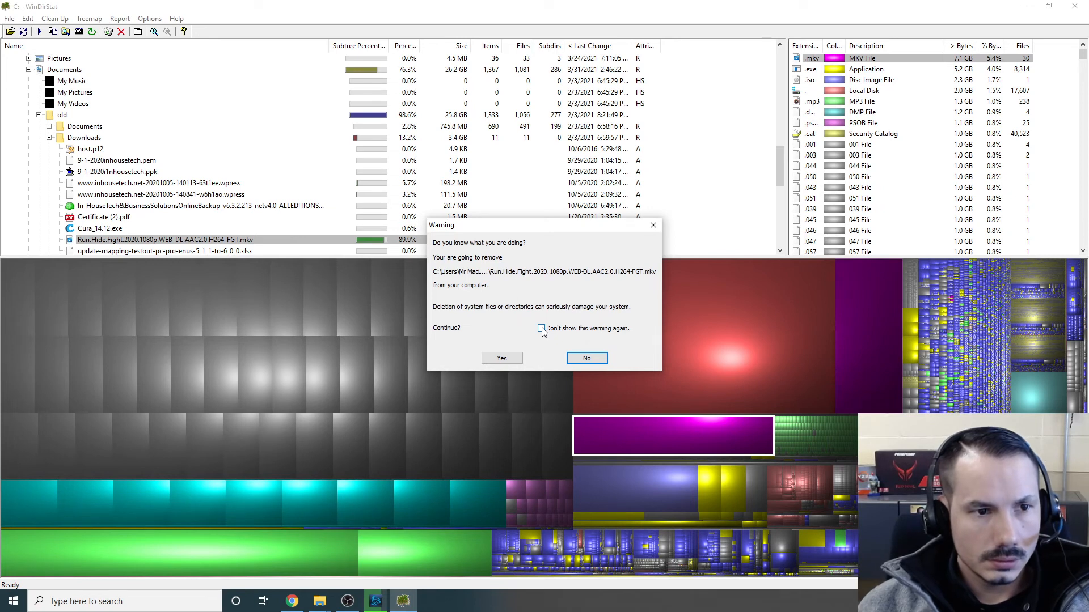
Confirm deleting the Run.Hide.Fight .mkv, dropping the MKV total to 4.0 GB
left_click(501, 357)
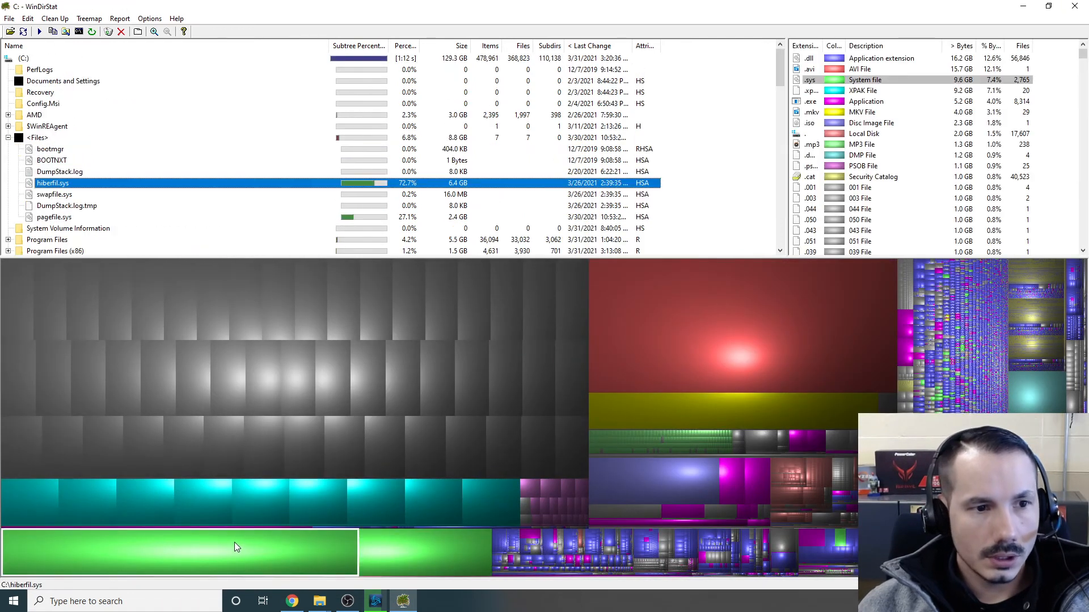
mouse_move(399, 549)
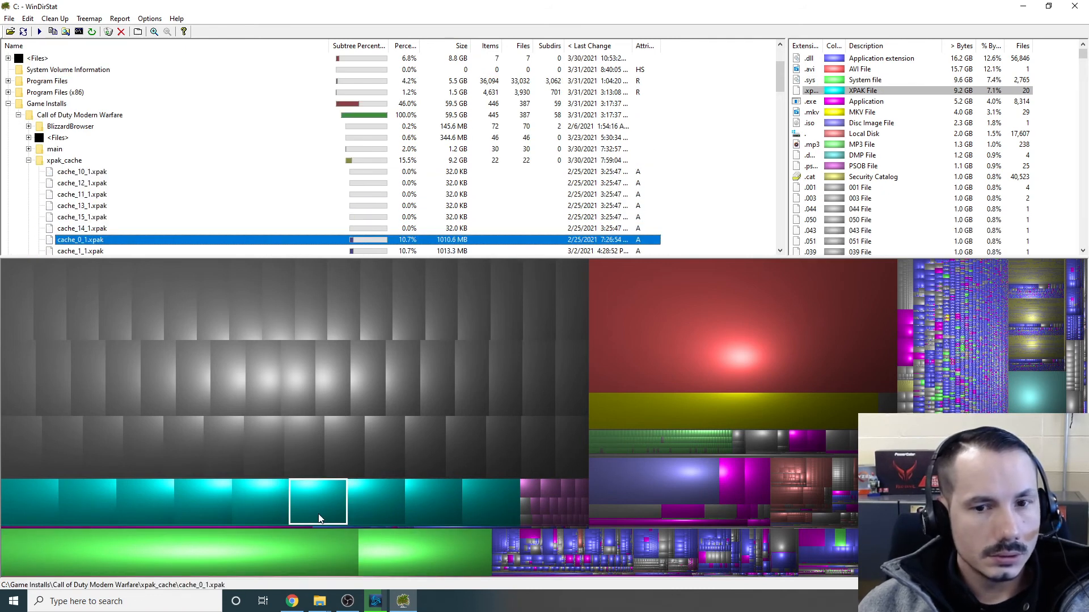
Reveal the Call of Duty xpak_cache folder in File Explorer, sorted by Date modified
right_click(318, 503)
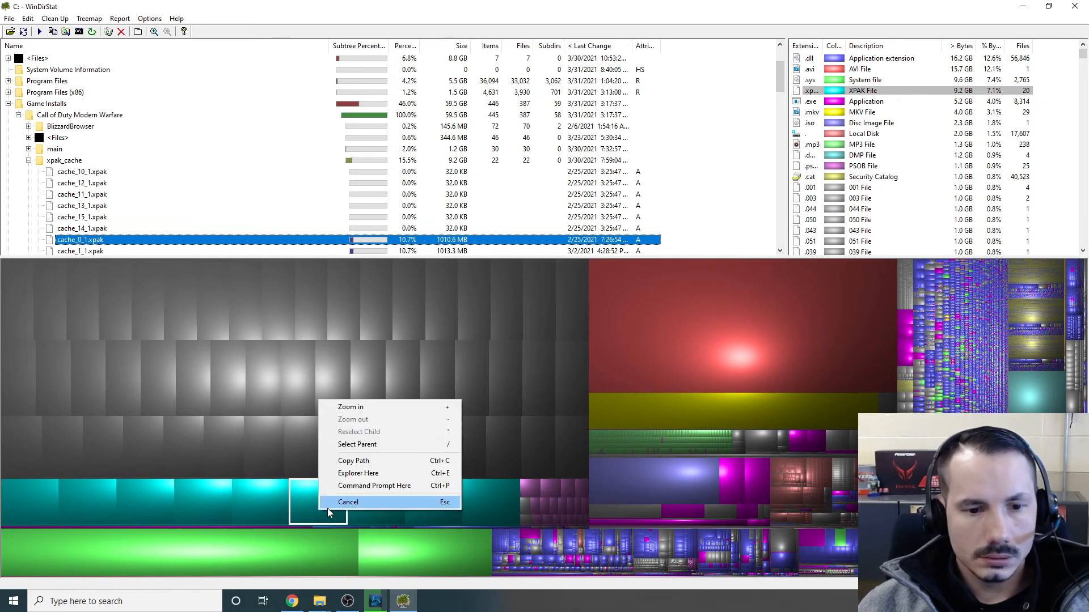
left_click(357, 473)
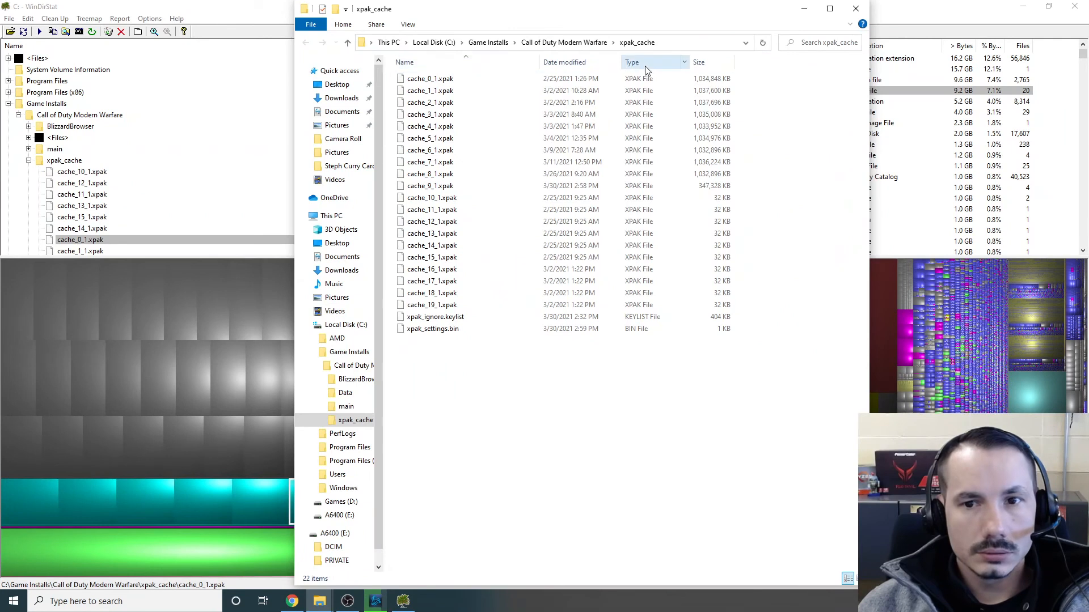
left_click(565, 61)
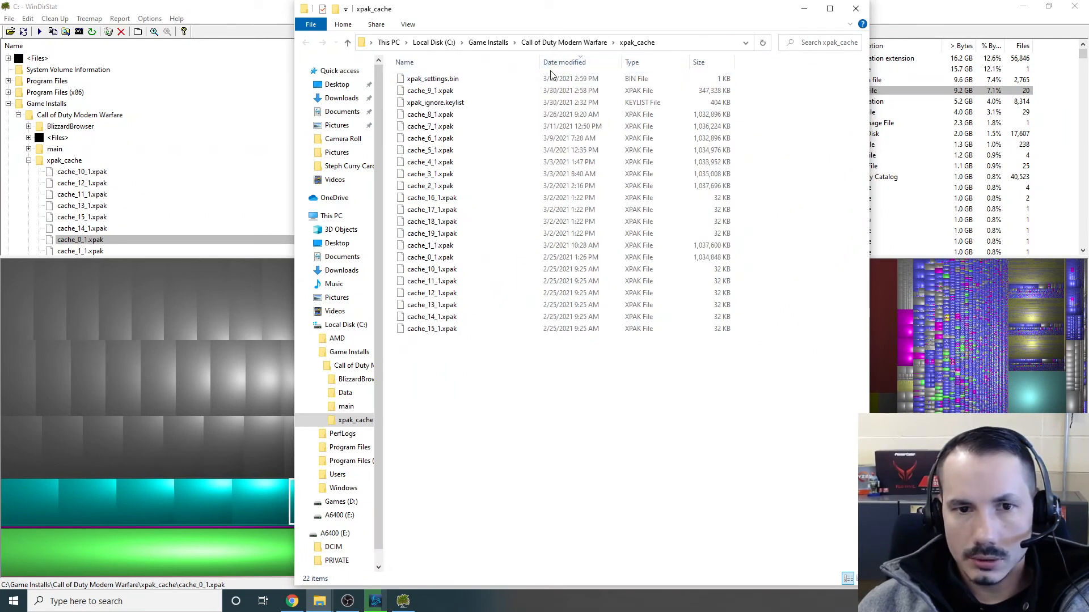
mouse_move(431, 90)
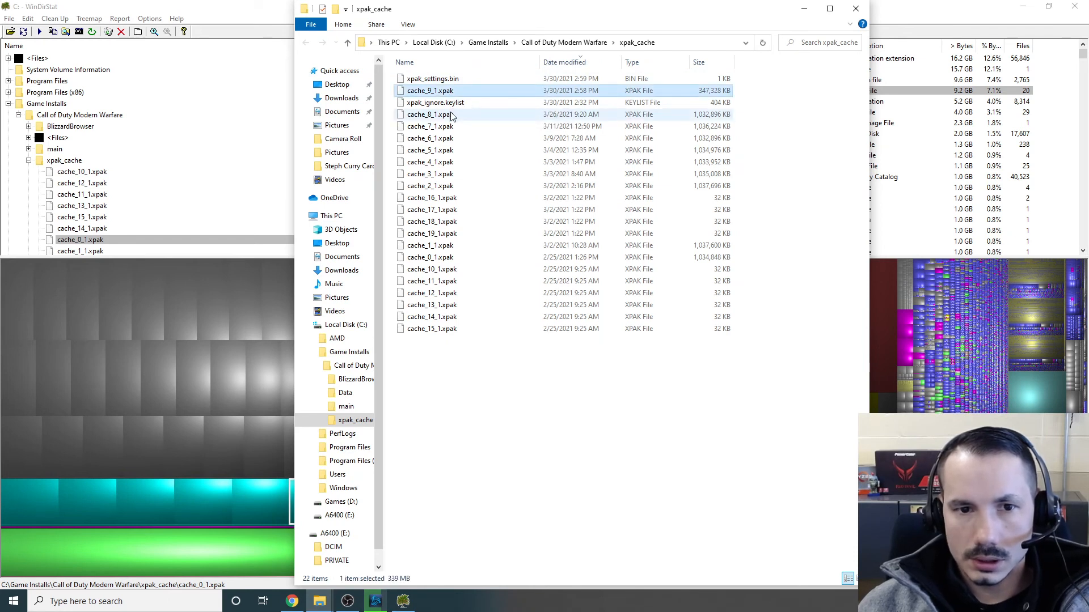
Delete the 19 older cache files from cache_8_1.xpak to cache_15_1.xpak, keeping the three newest
left_click(431, 113)
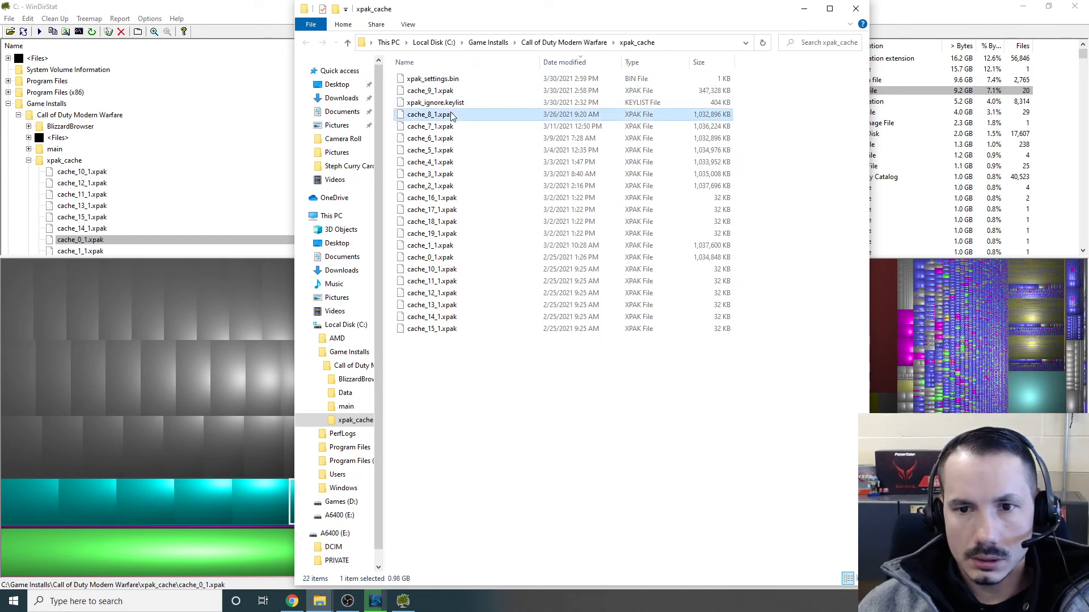
left_click(431, 329)
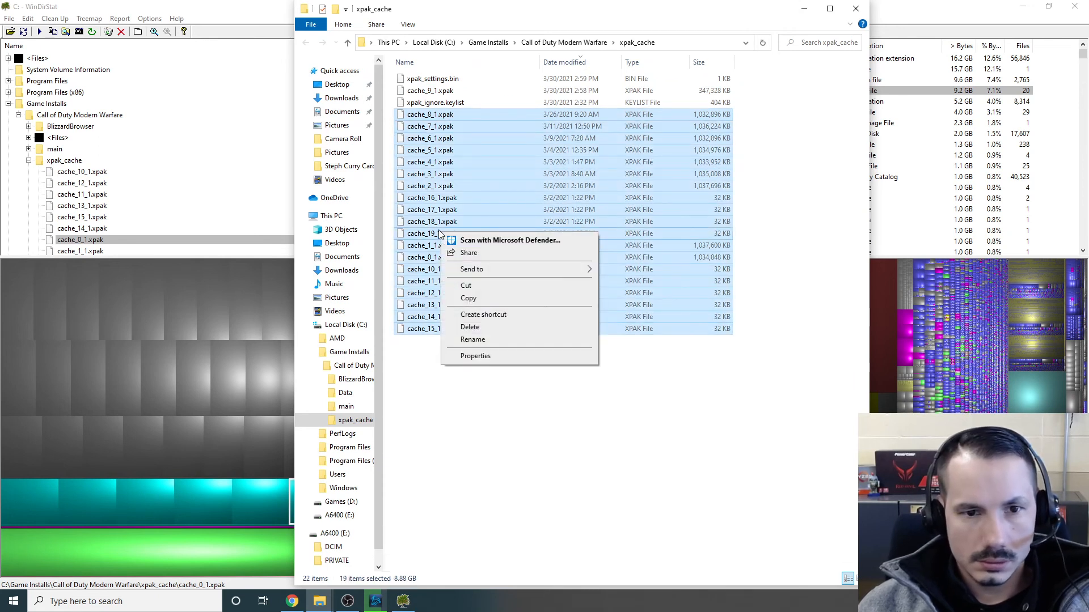
left_click(470, 327)
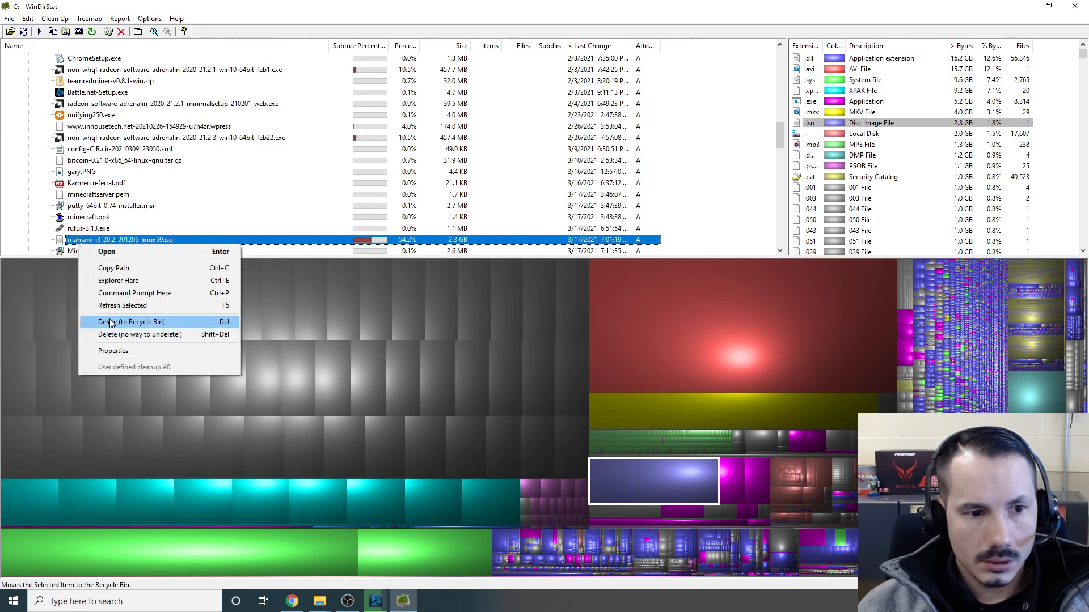
Send the 2.3 GB manjaro Linux ISO in Downloads to the Recycle Bin and confirm the warning
left_click(131, 321)
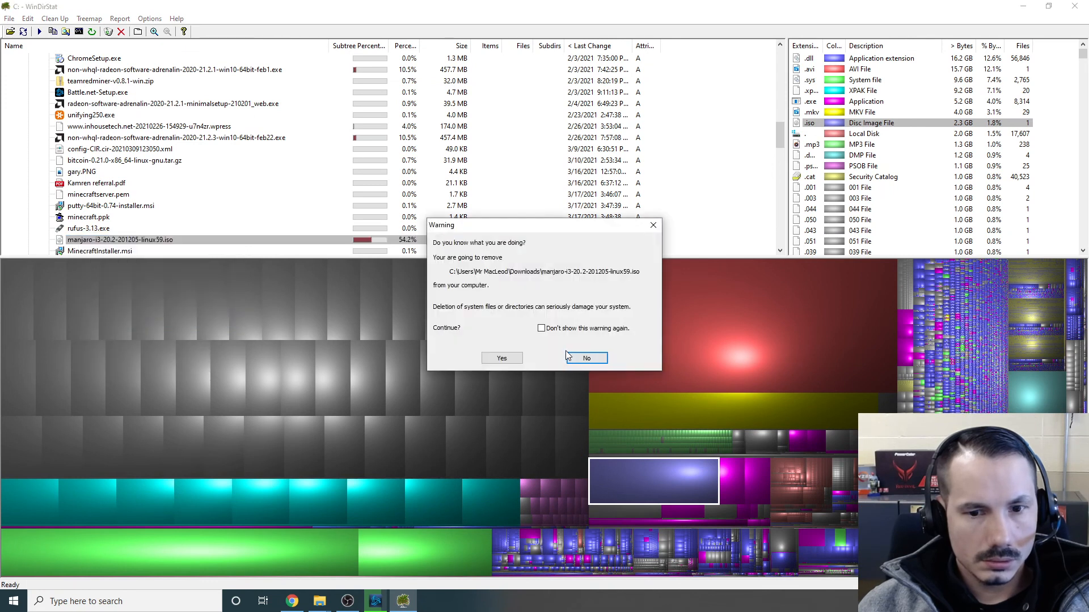
left_click(586, 357)
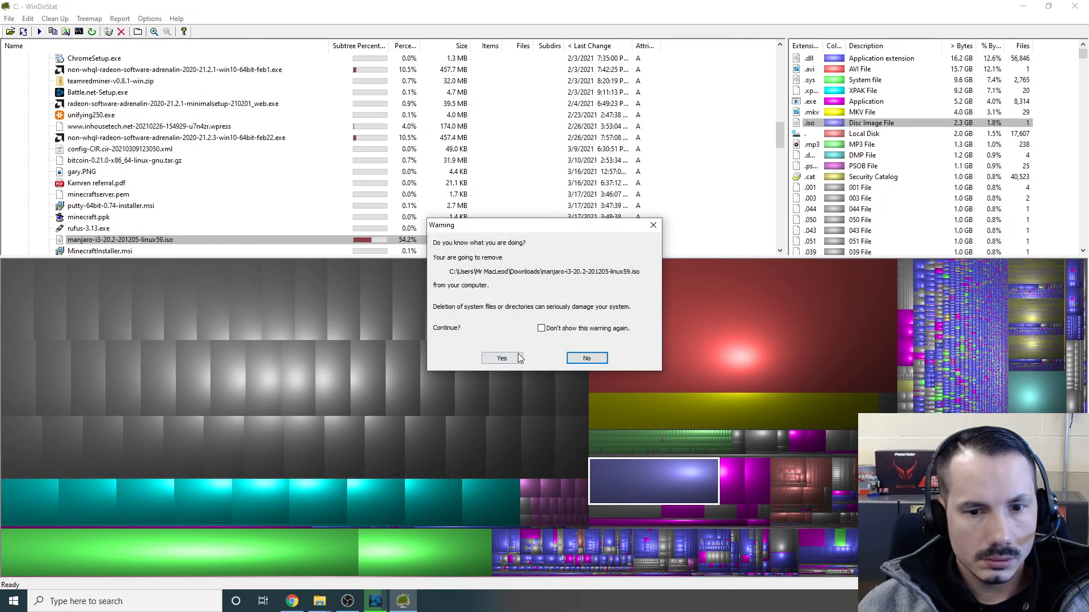
left_click(500, 357)
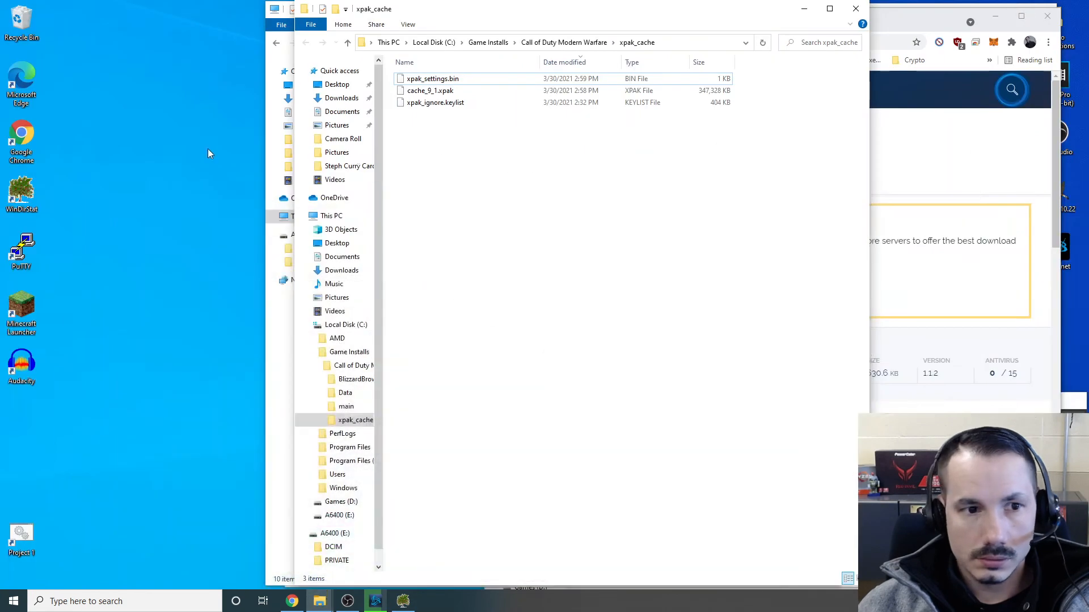
Show This PC with Local Disk (C:) reporting 62.0 GB free of 237 GB
right_click(21, 19)
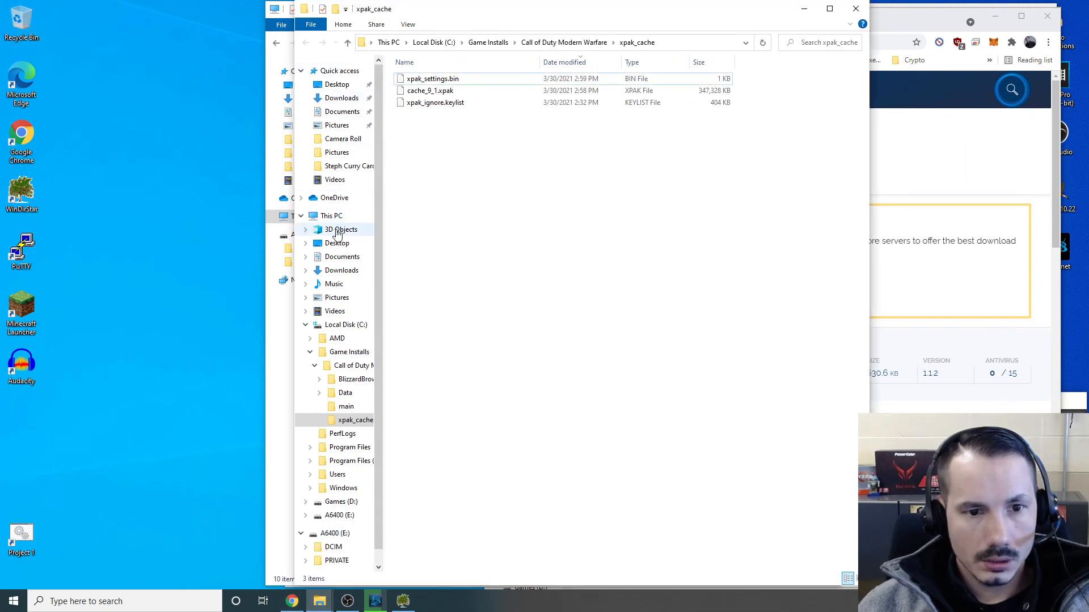
left_click(330, 215)
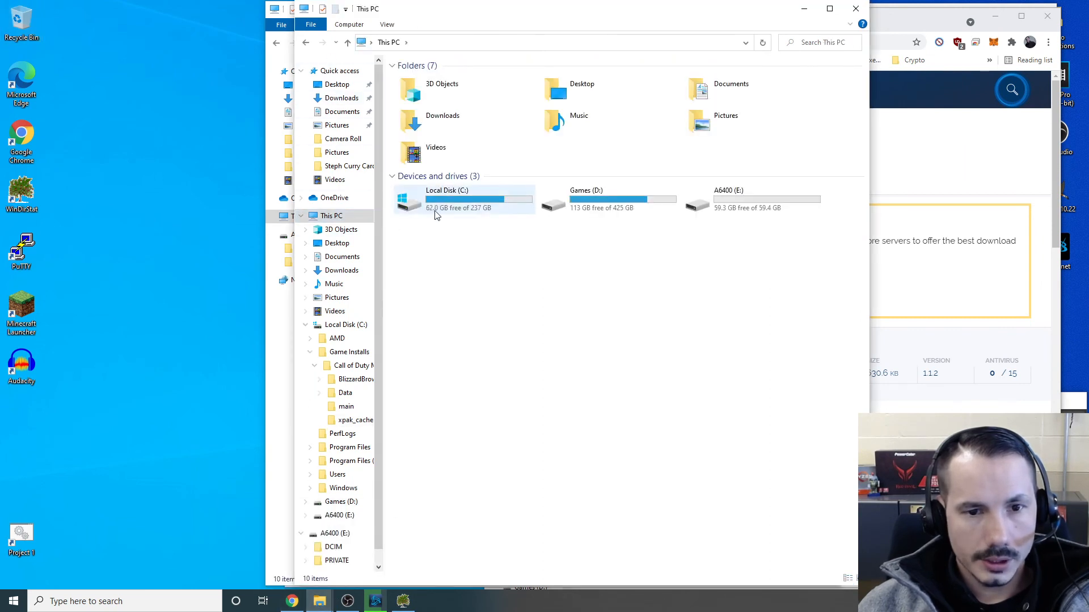